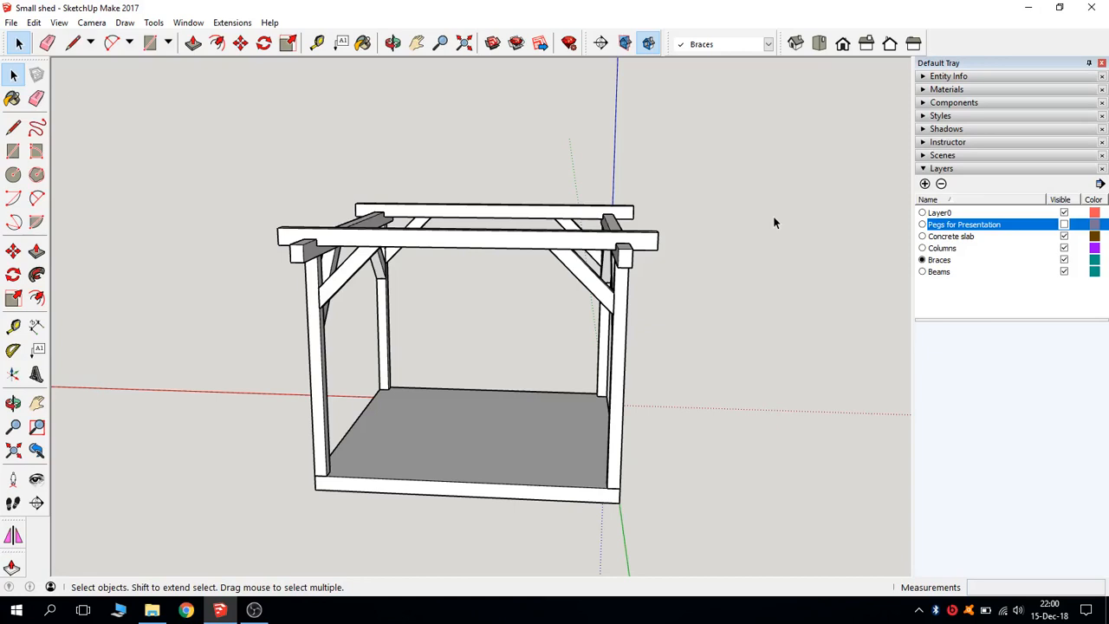
mouse_move(932, 184)
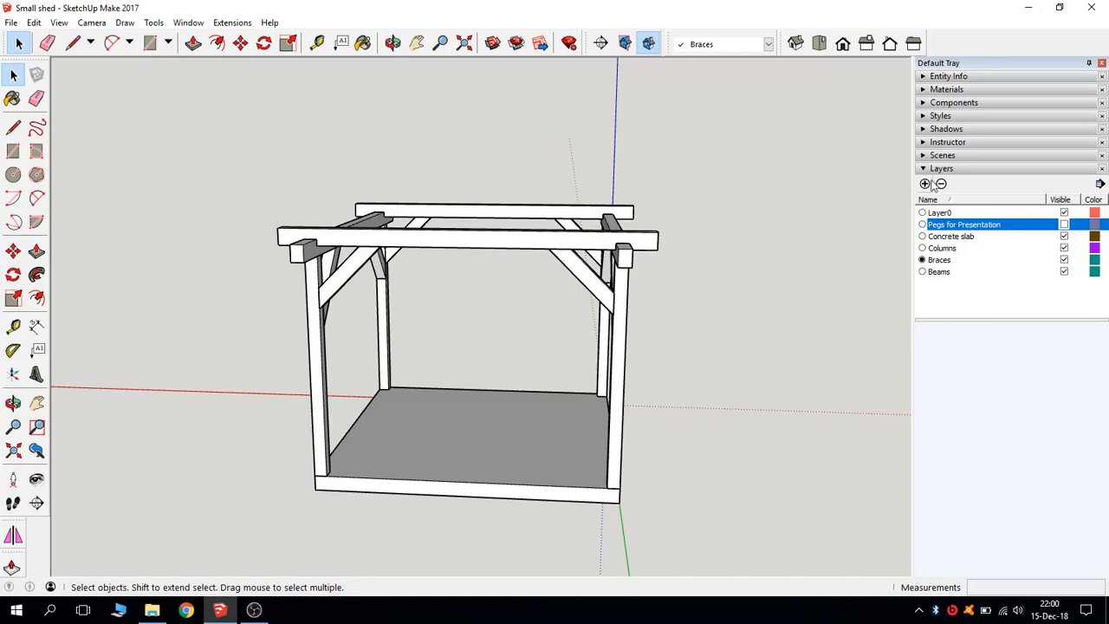
Create a new layer named Rafters and make it the active layer
click(923, 183)
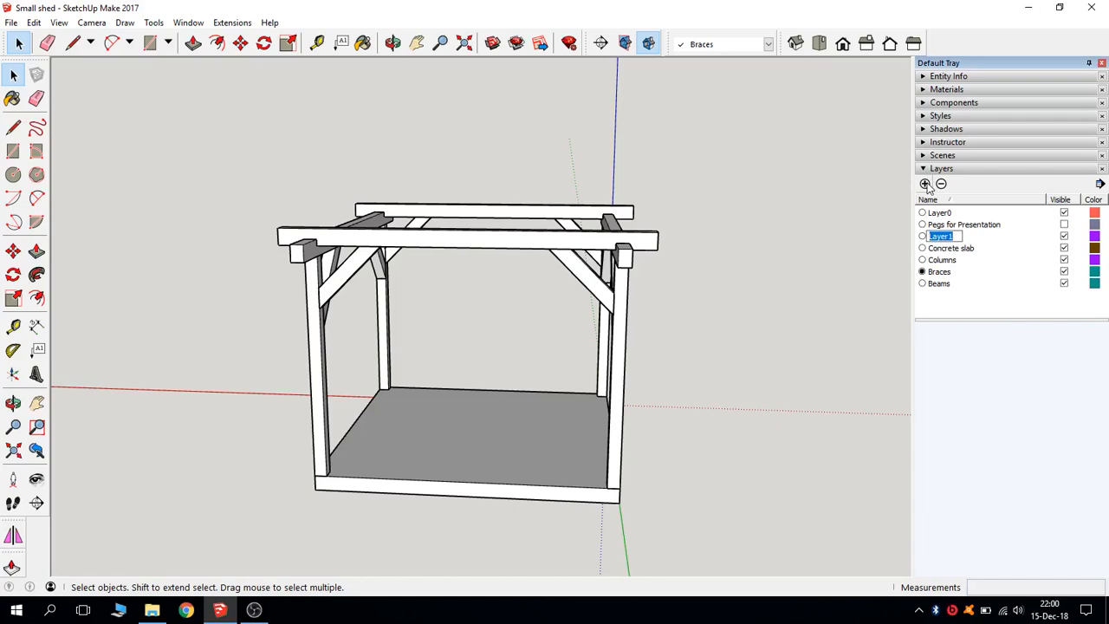
text(Rafters)
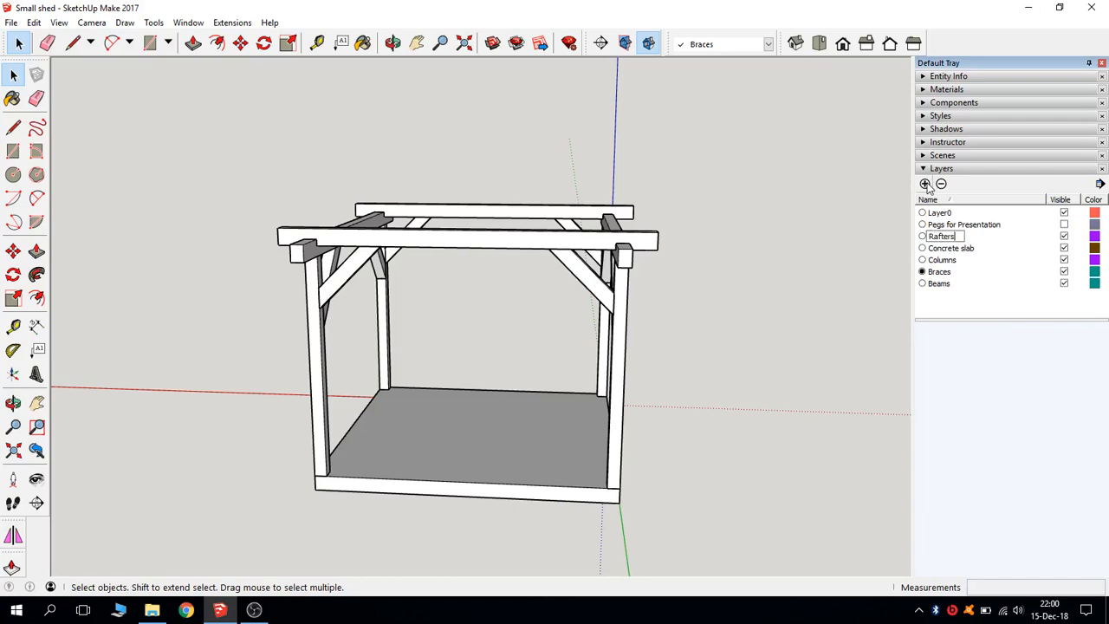
click(922, 236)
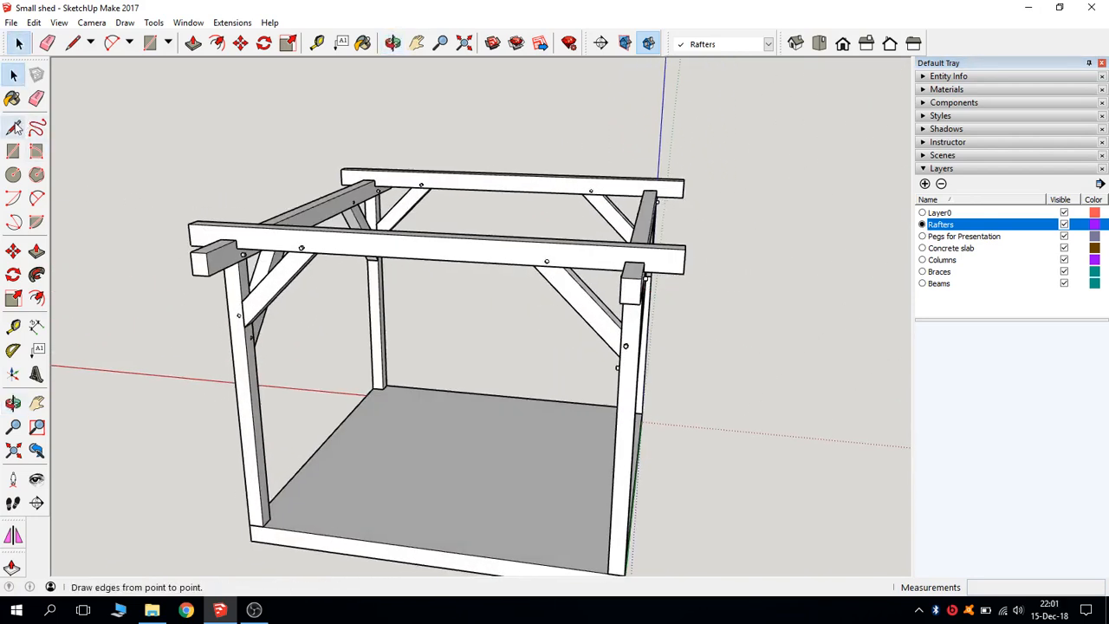
Trace the front beam and set a 90° protractor guide from its midpoint to mark the ridge
click(206, 251)
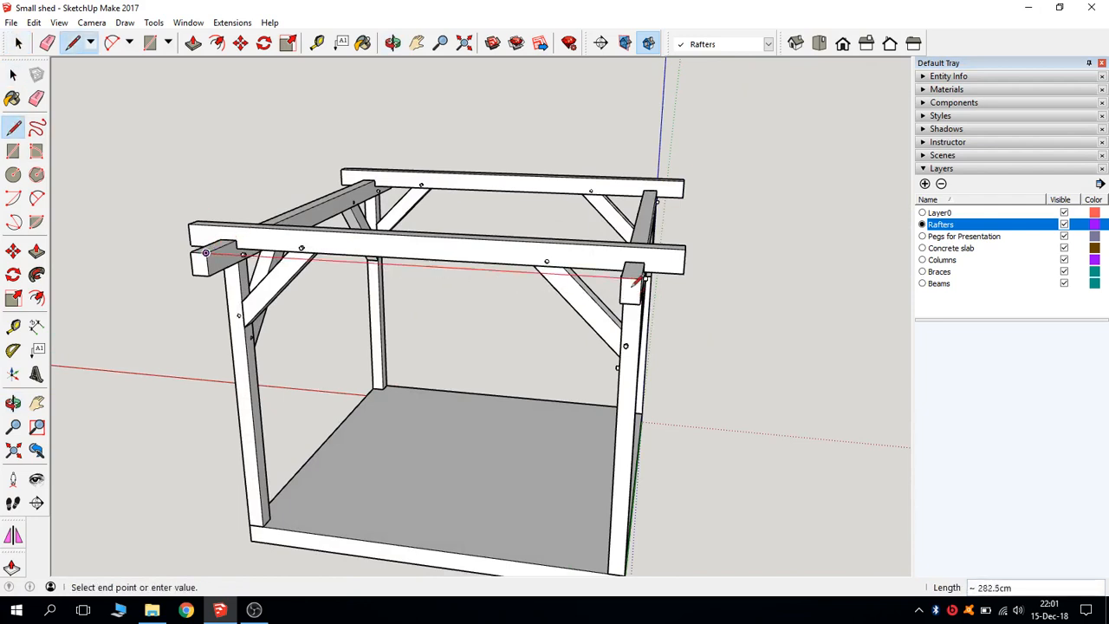
click(392, 44)
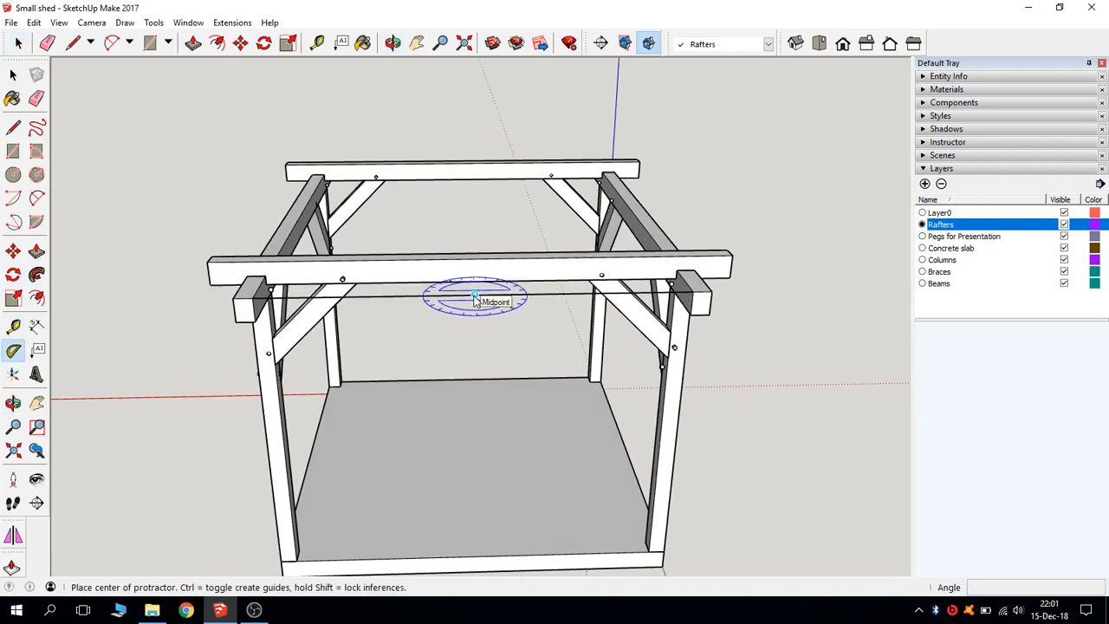
click(475, 297)
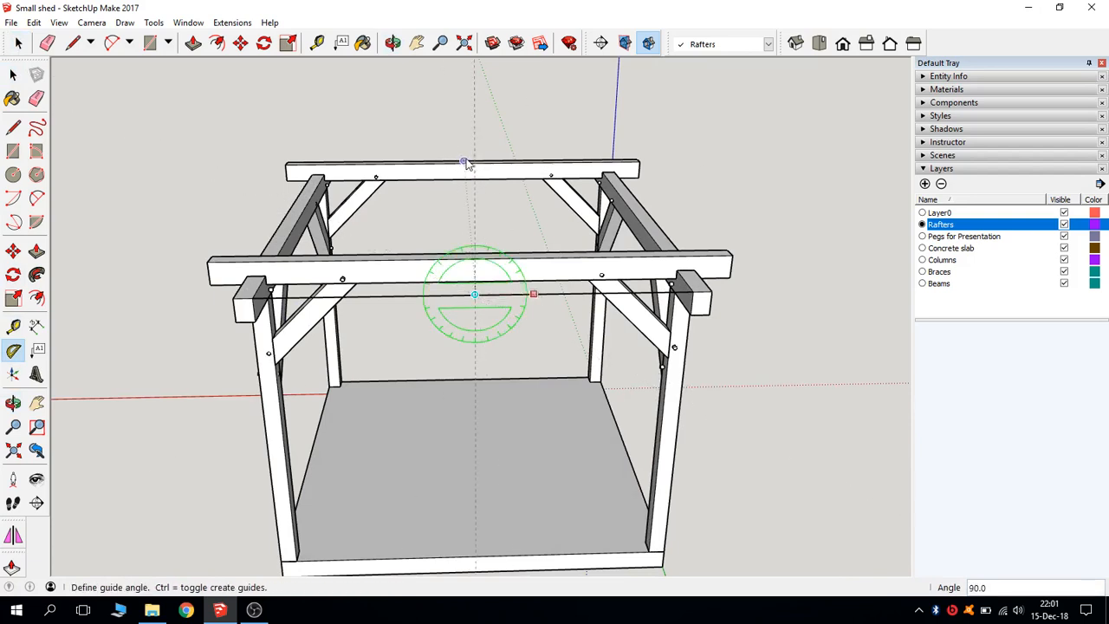
click(14, 77)
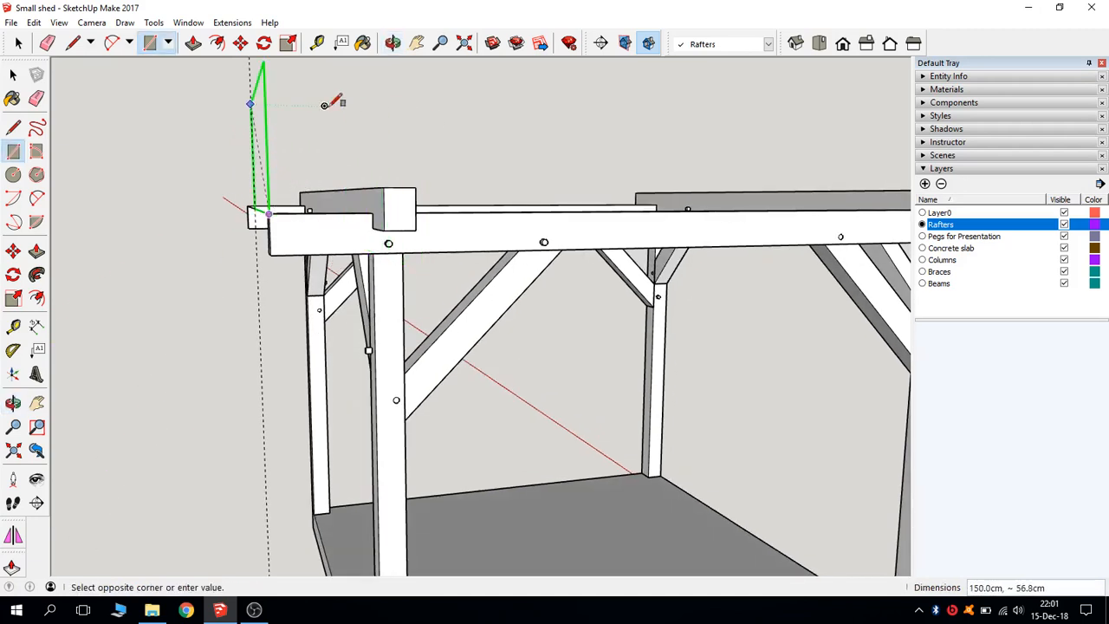
mouse_move(327, 102)
text(10,14)
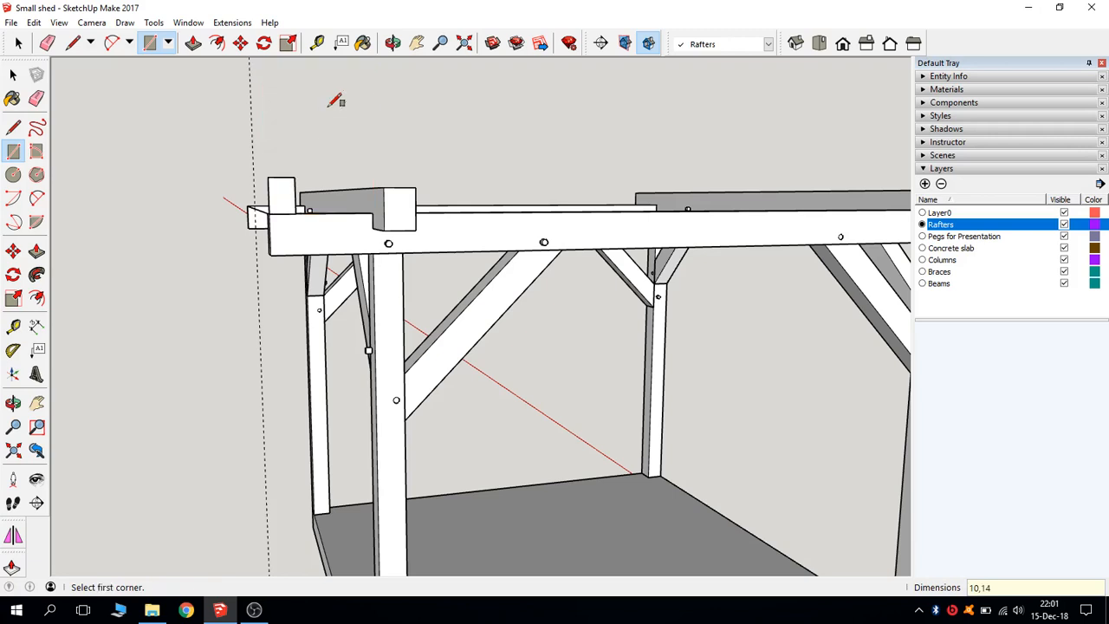
Push/pull the 10 by 14 rectangle at the beam end into a short rafter block
click(13, 73)
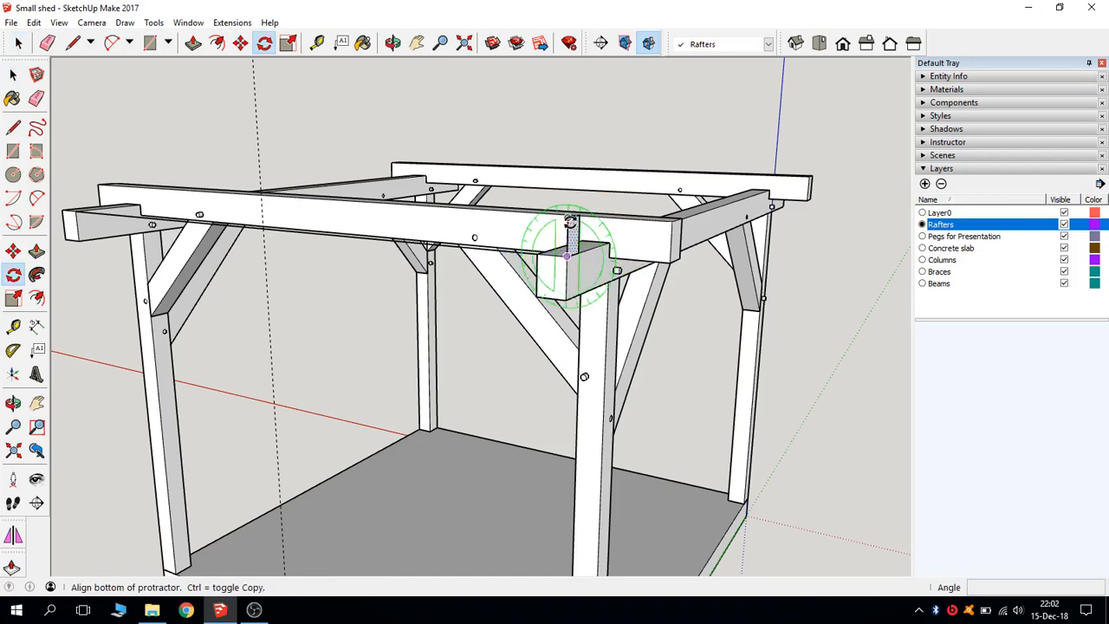
Rotate the rafter block to the roof pitch and lengthen it across the frame past the ridge guide
click(392, 44)
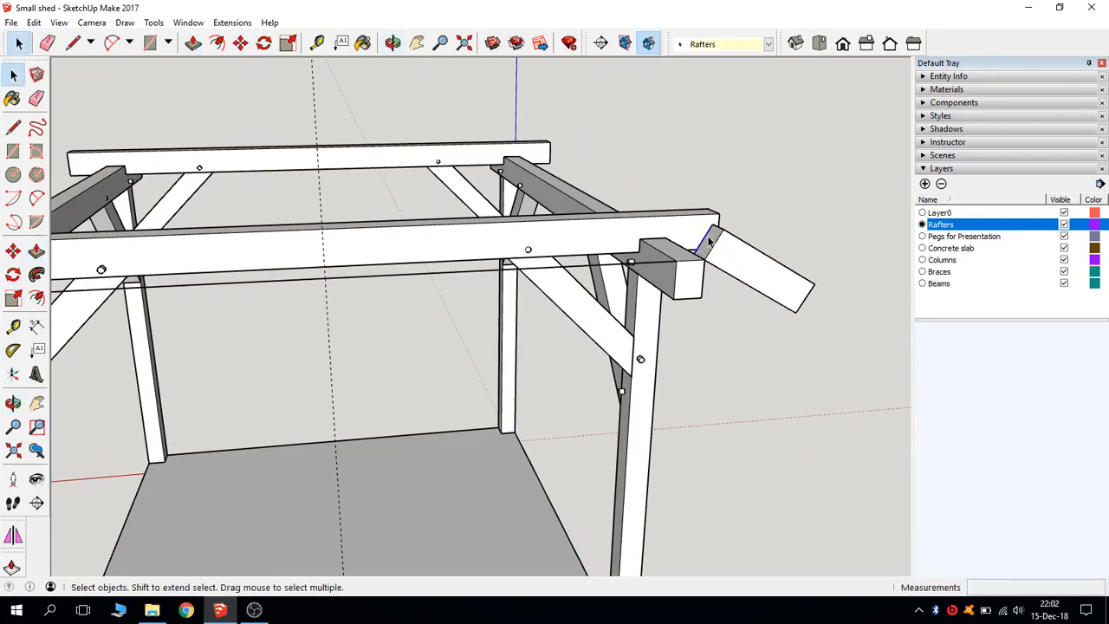
click(36, 276)
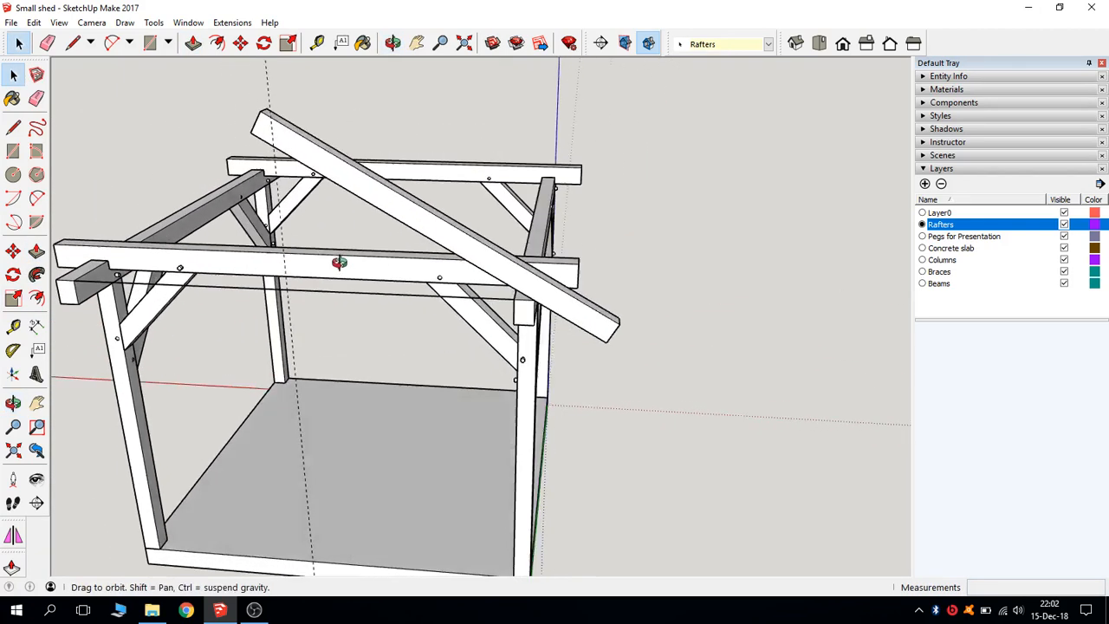
drag(338, 261, 315, 298)
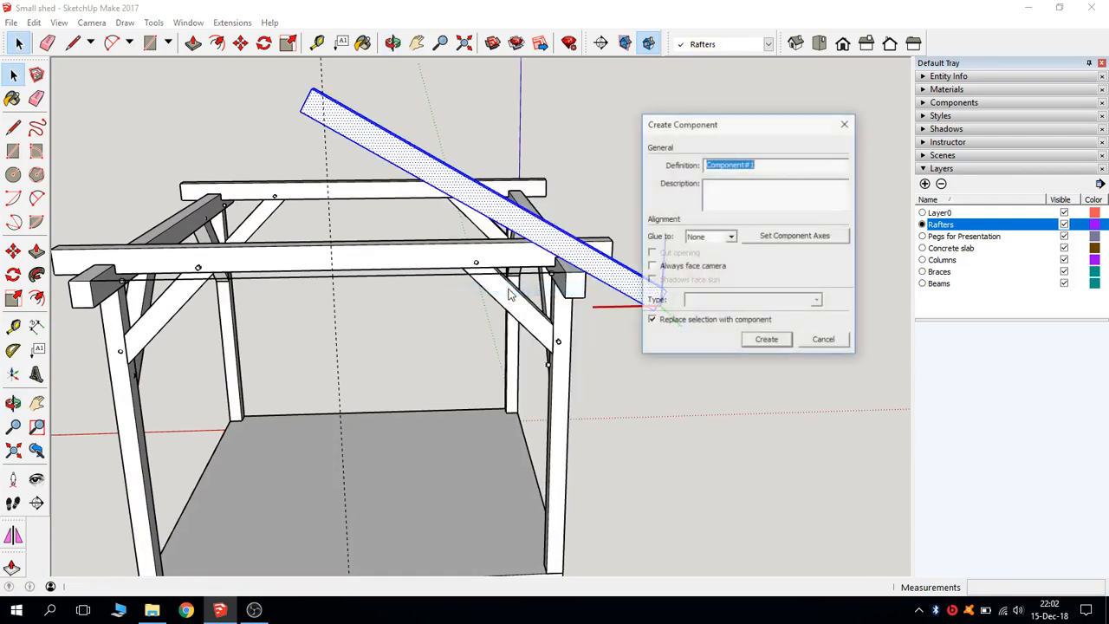
Make the sloped rafter a component with the definition name Rafter 10x14
text(Rafter 1)
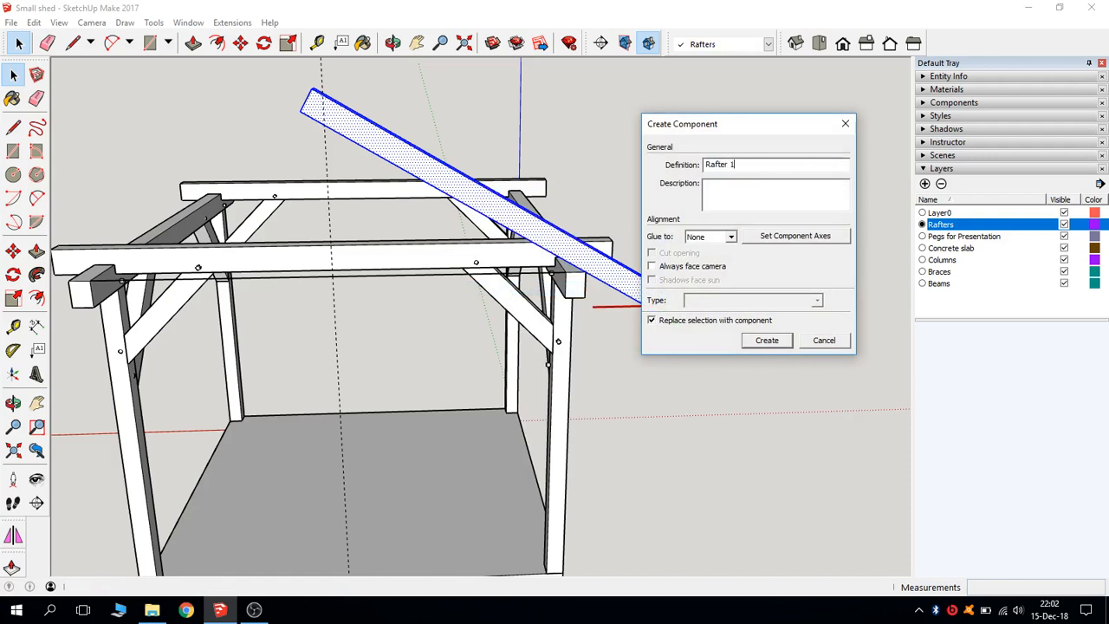
text(0x1)
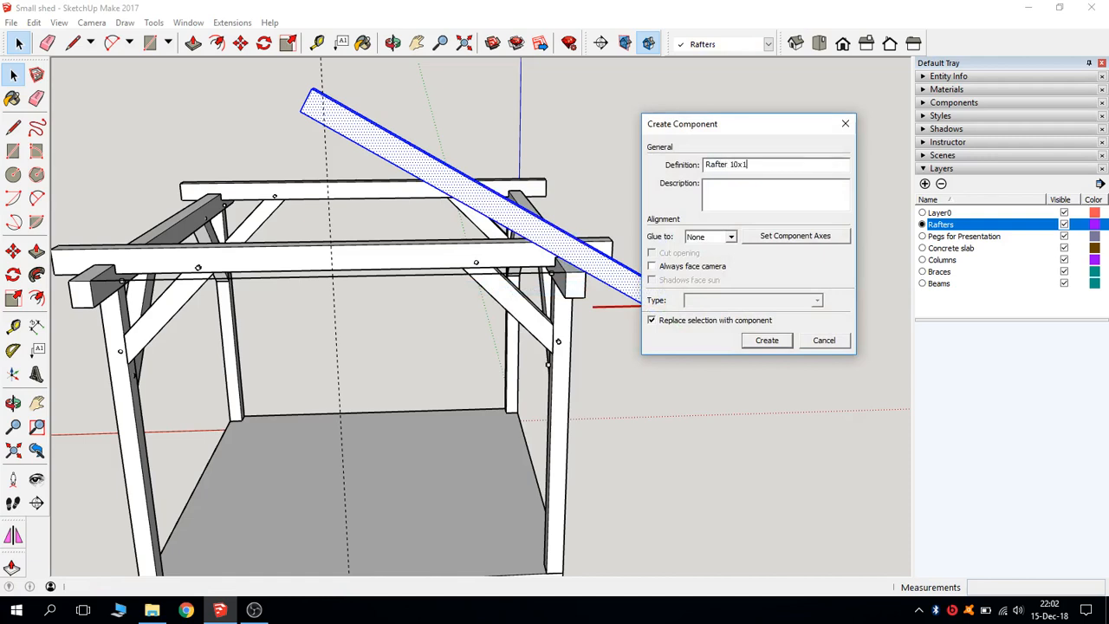
text(4)
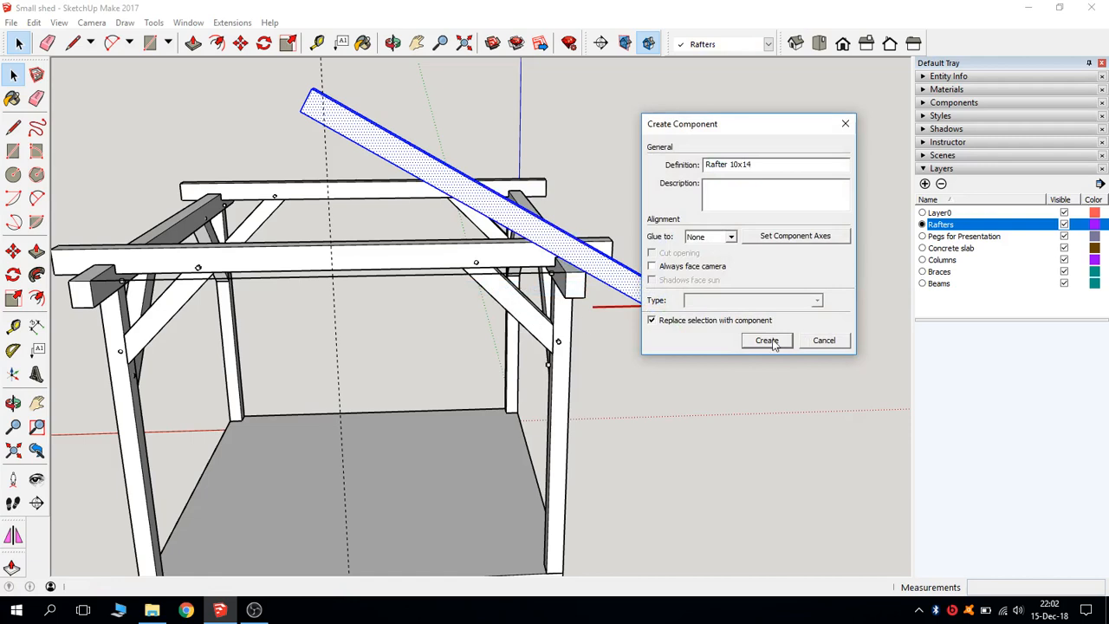
click(766, 339)
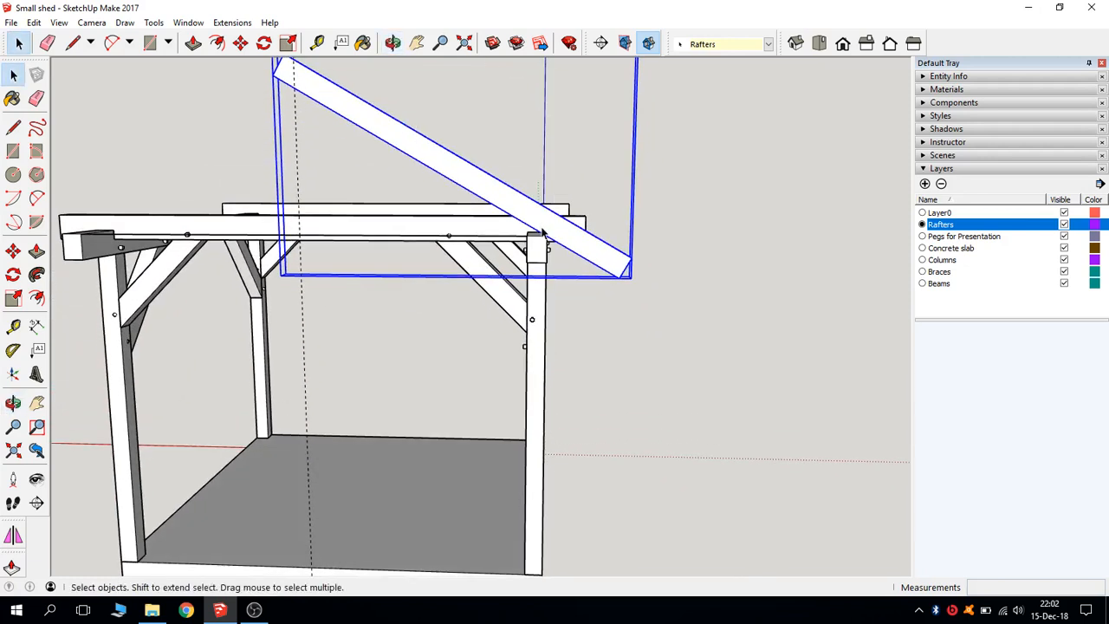
Move the Rafter 10x14 component by its corner so its lower end rests on the beam end
click(14, 250)
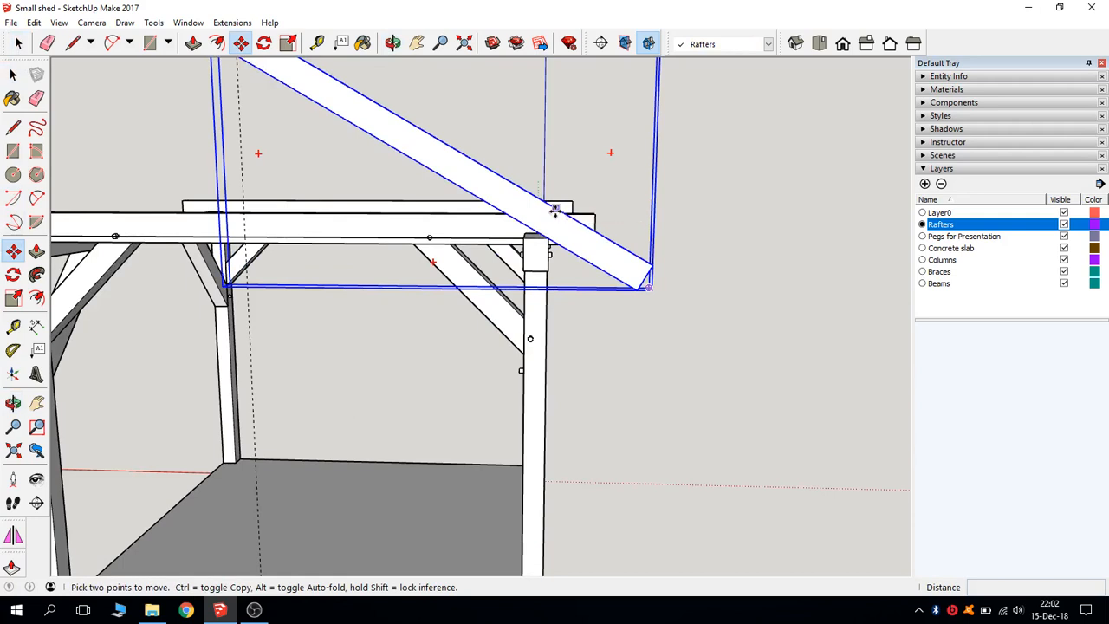
drag(554, 211, 568, 260)
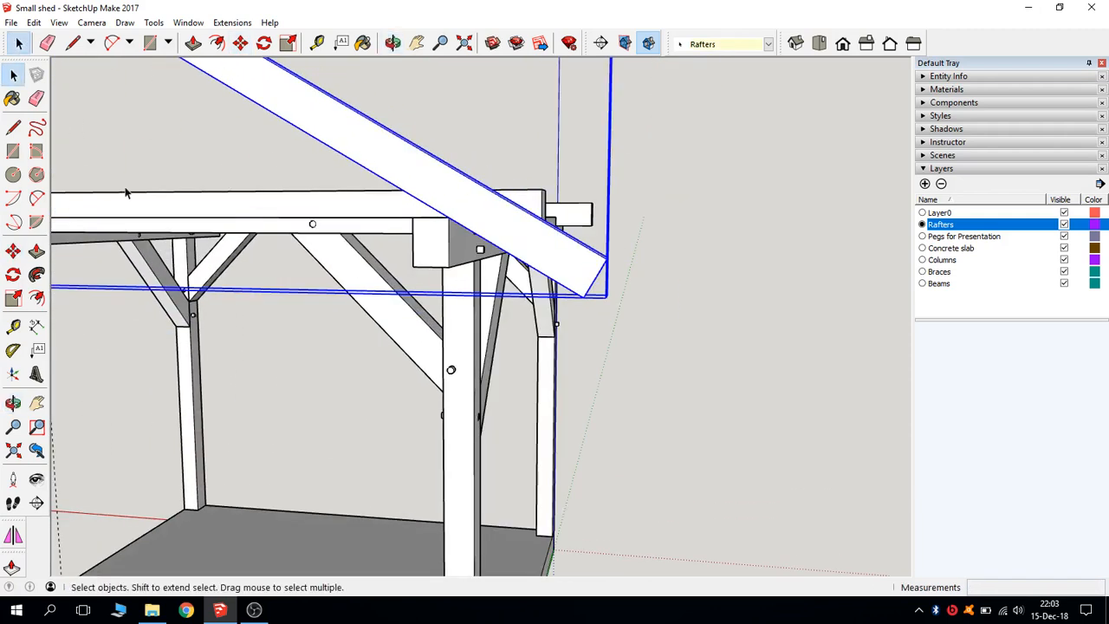
click(36, 328)
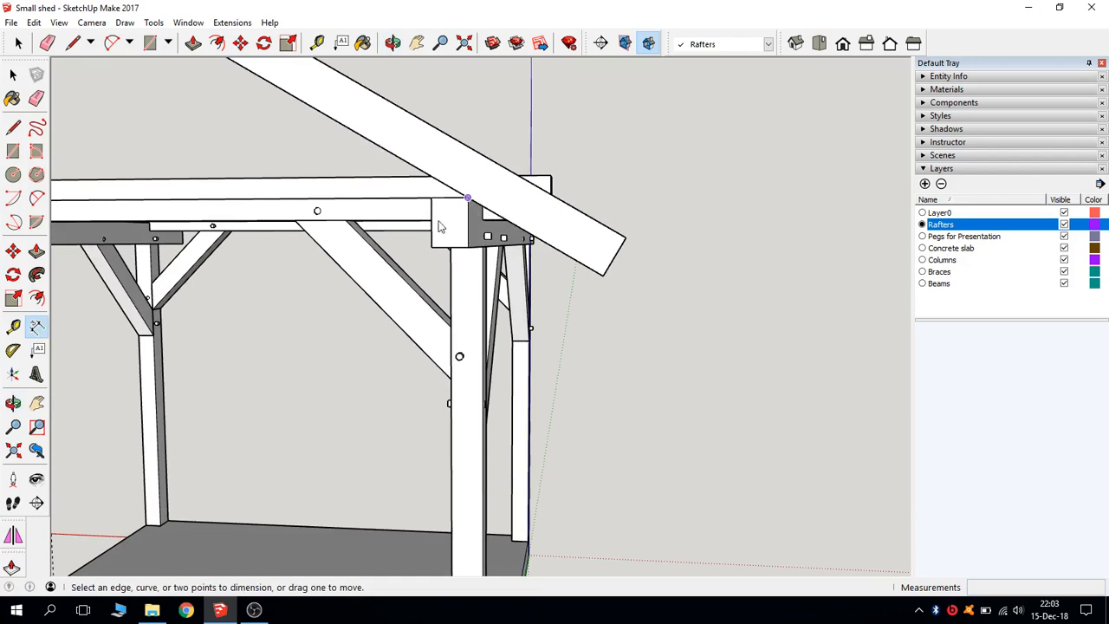
click(468, 197)
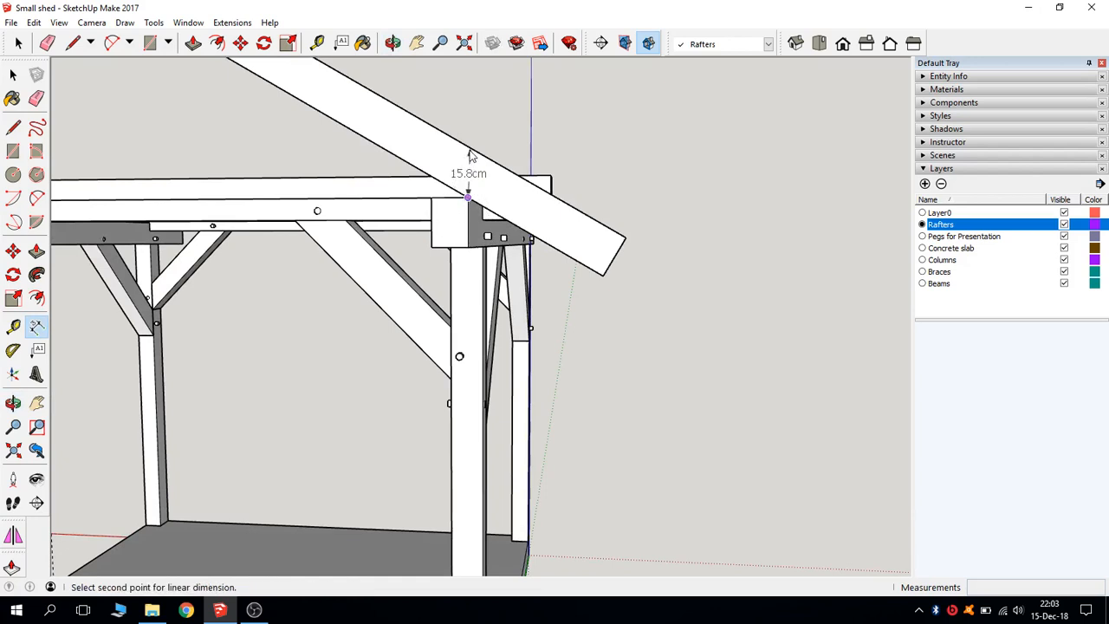
mouse_move(472, 154)
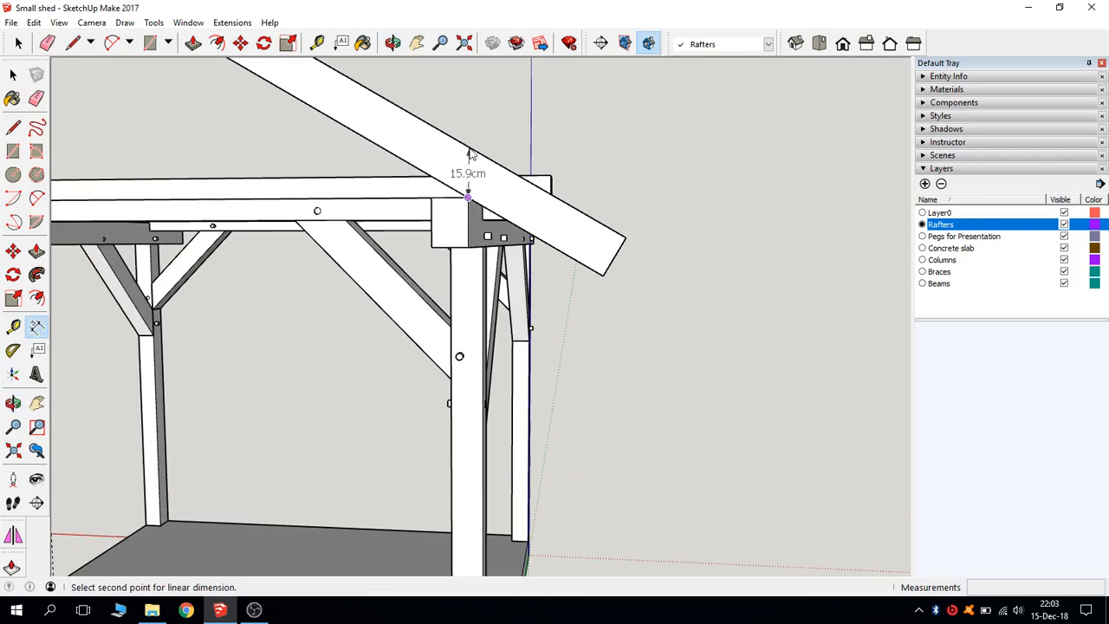
mouse_move(499, 166)
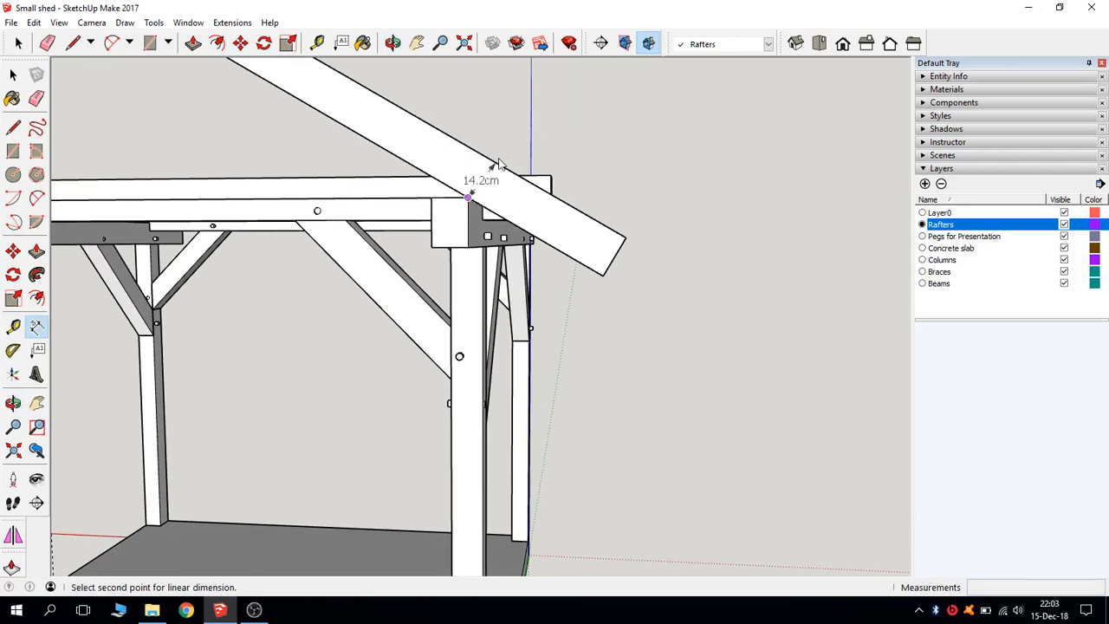
click(14, 76)
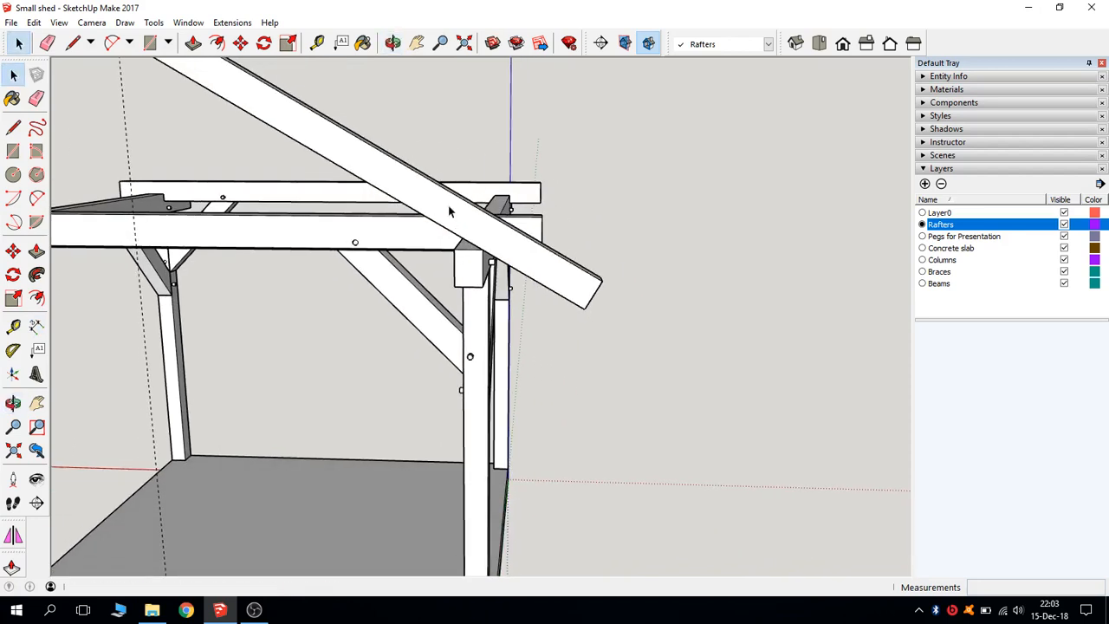
click(36, 275)
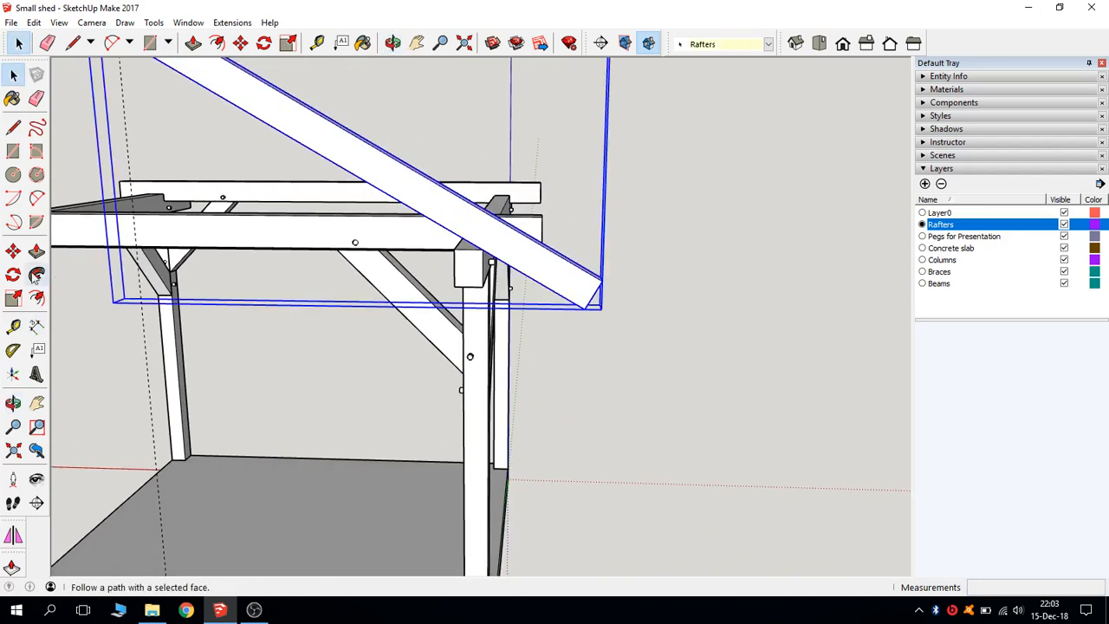
mouse_move(14, 274)
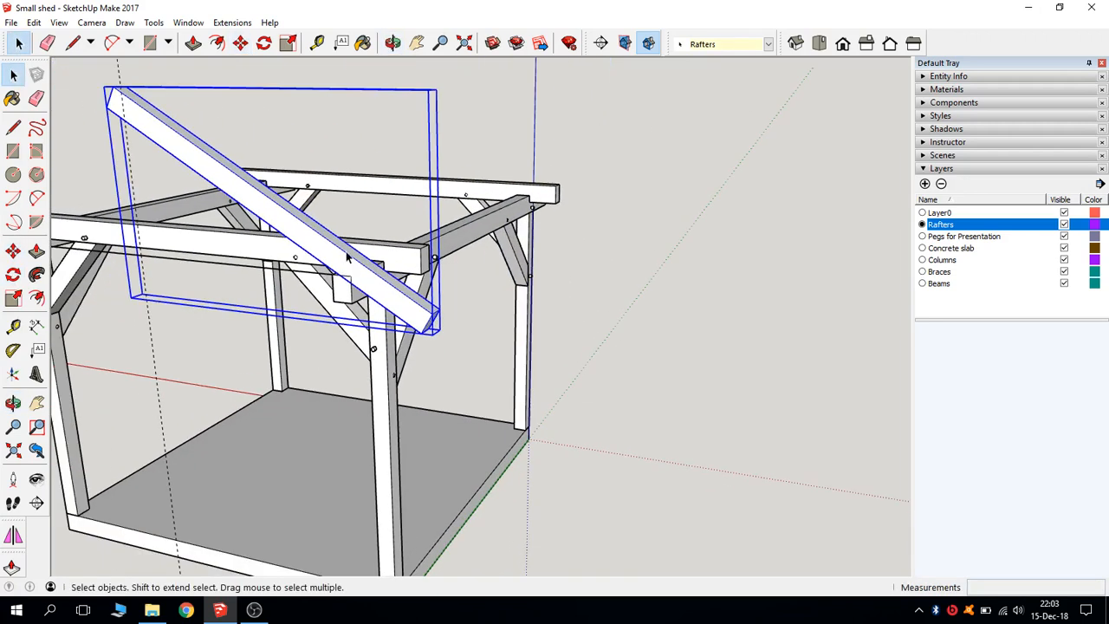
drag(346, 260, 385, 291)
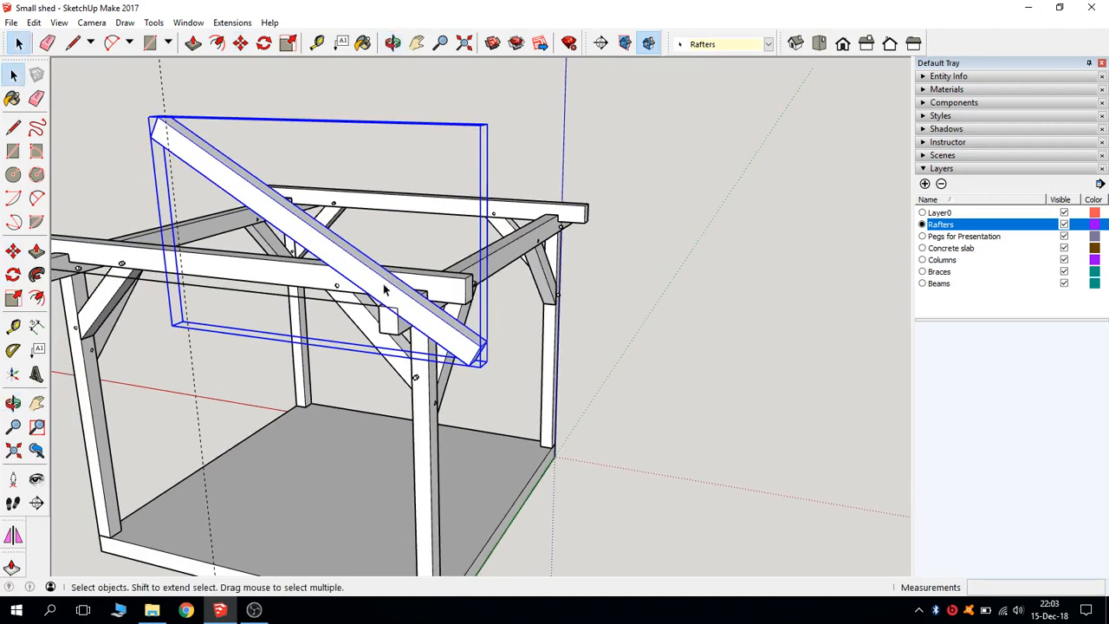
Intersect the rafter's faces with the model and begin a line at the rafter-plate junction
right_click(385, 292)
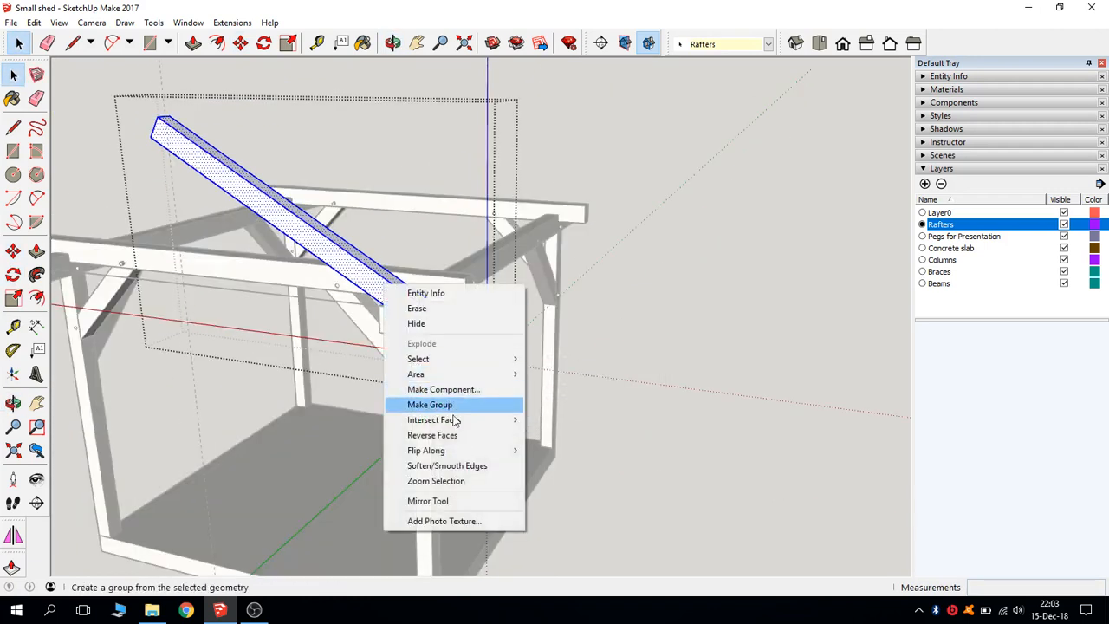
mouse_move(433, 419)
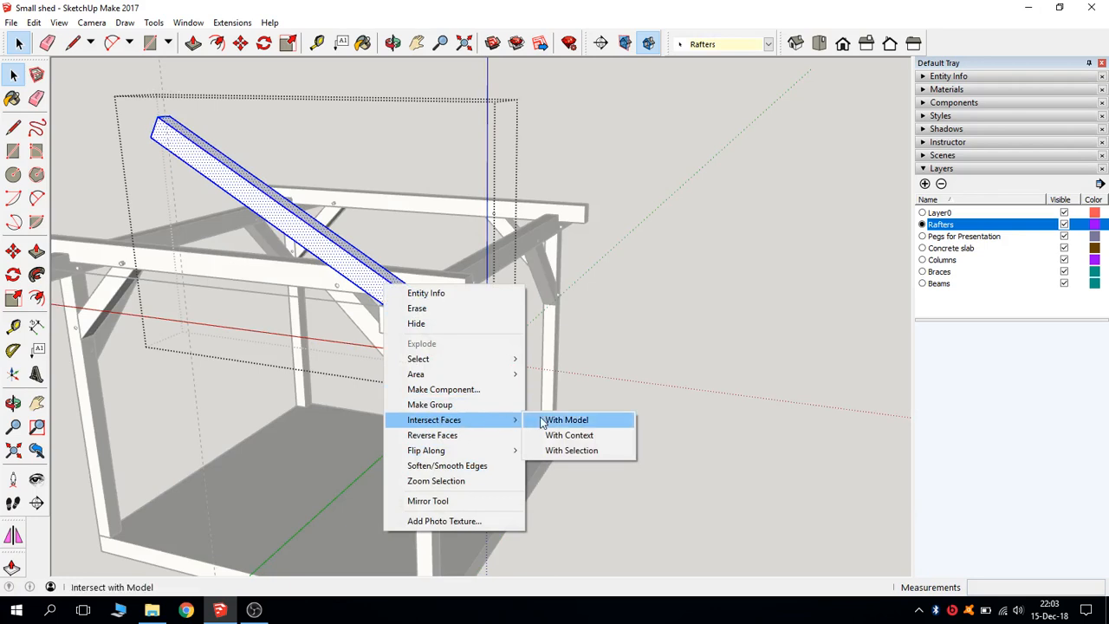
click(566, 419)
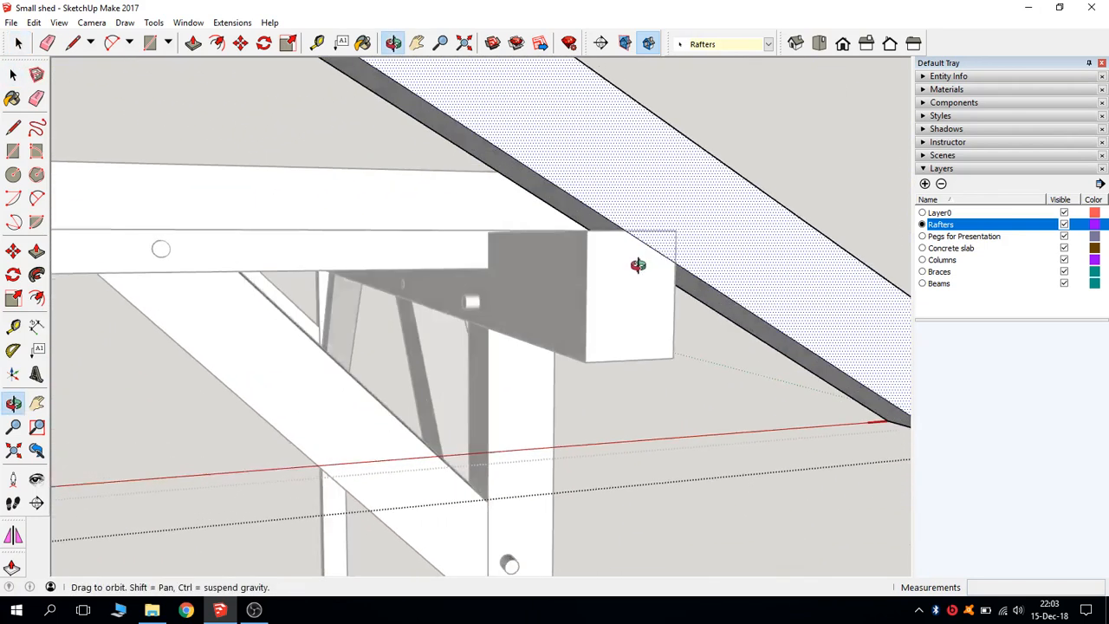
drag(637, 265, 540, 272)
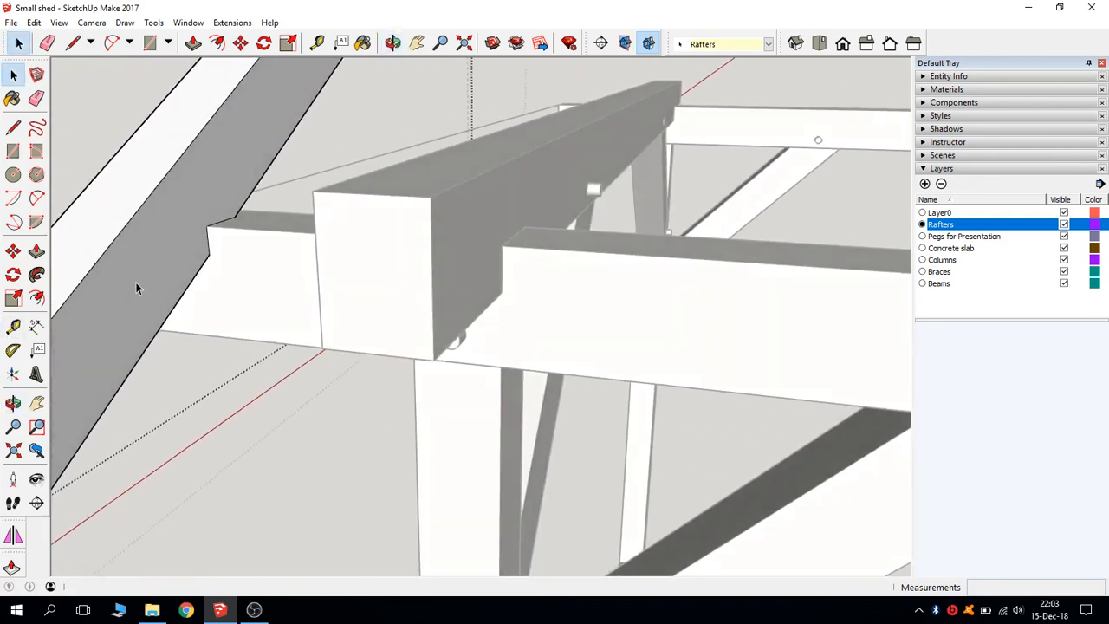
drag(137, 287, 359, 340)
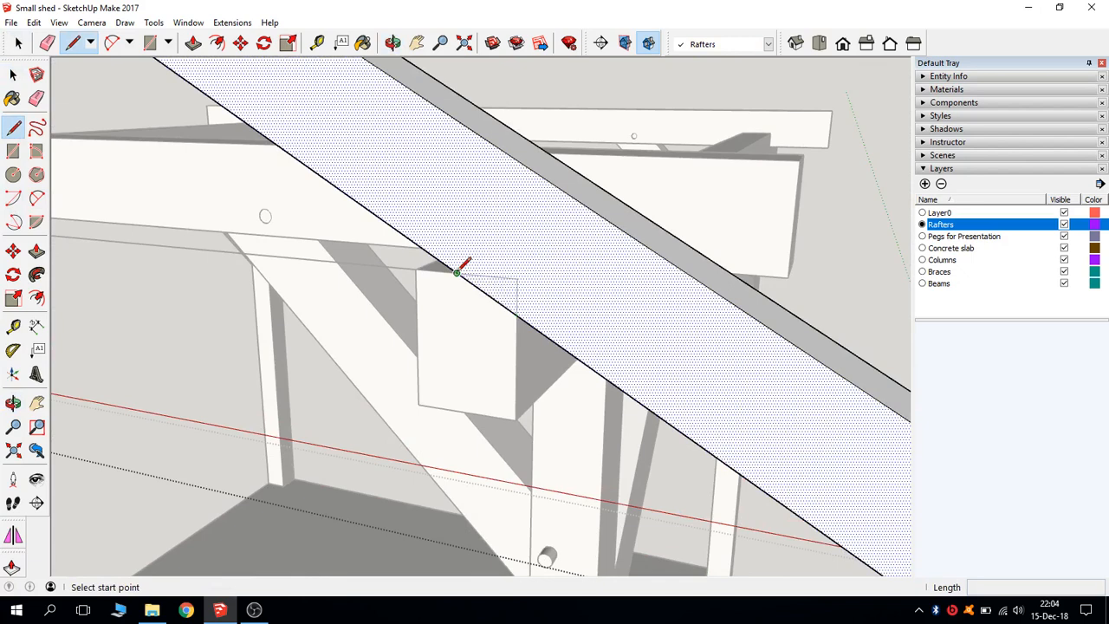
click(458, 274)
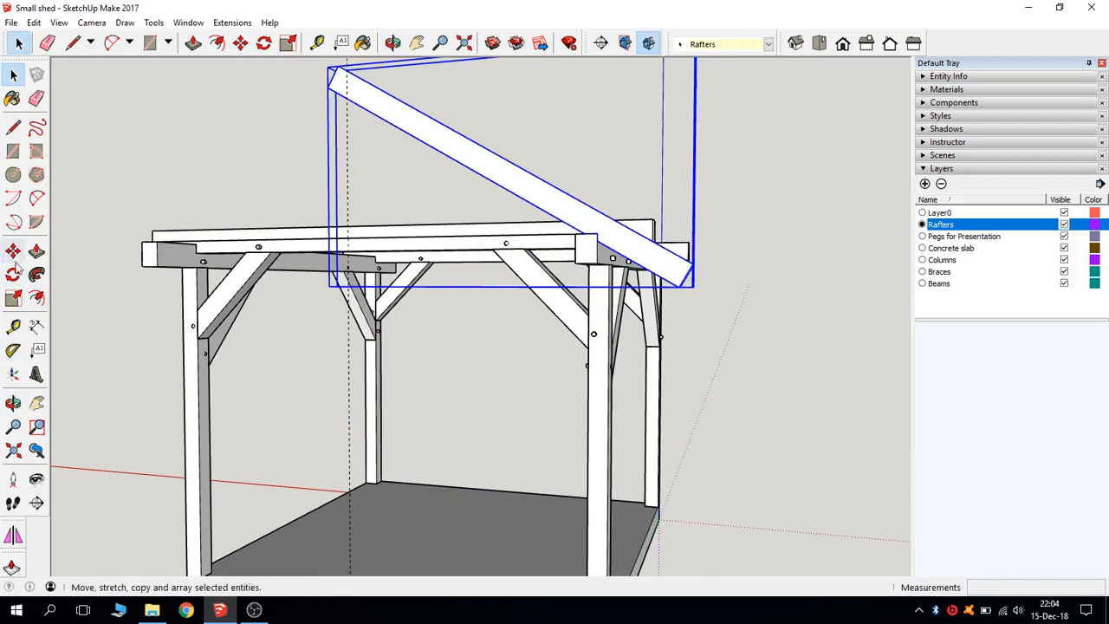
Copy the rafter and rotate the copy about its top end so the pair meets at the ridge
click(14, 249)
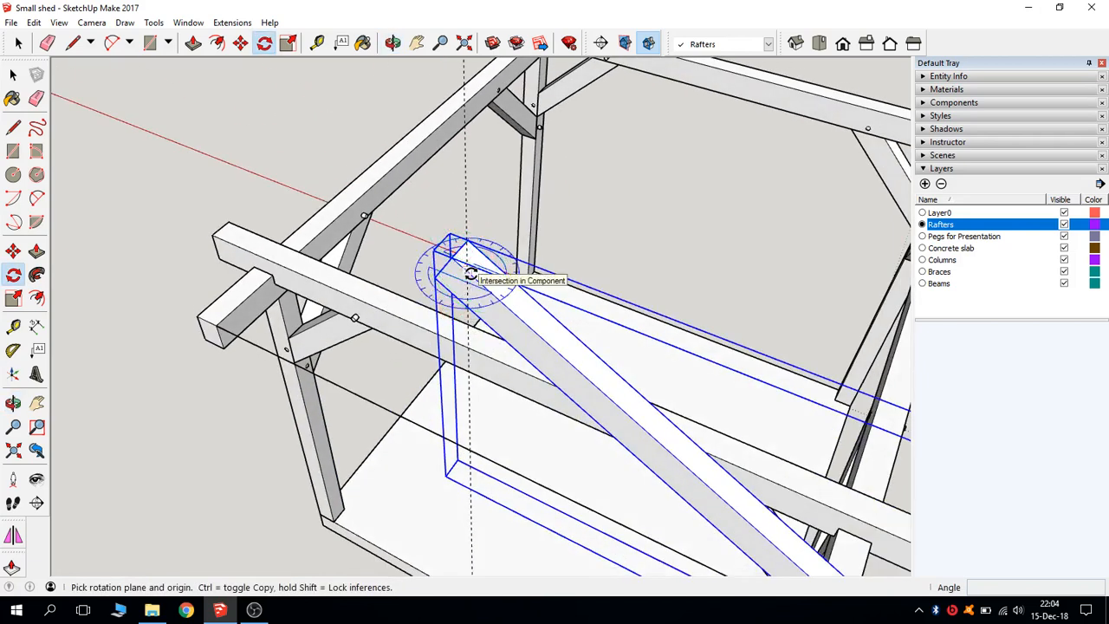
click(472, 274)
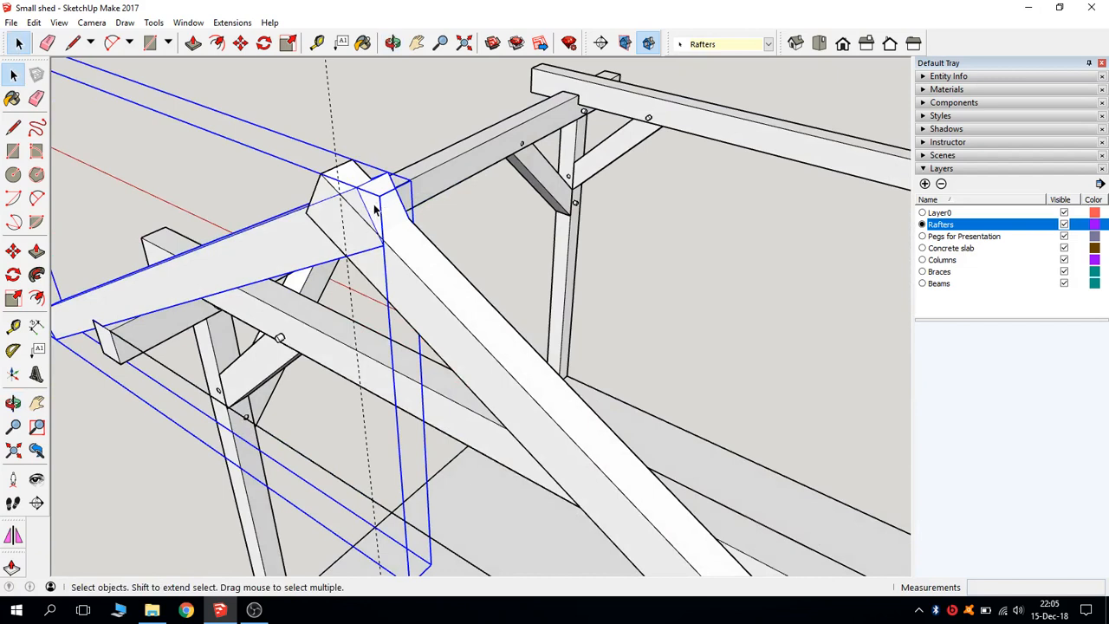
Extend the rafter ends past each other and push a half-lap of depth 5 where they cross at the ridge
click(13, 251)
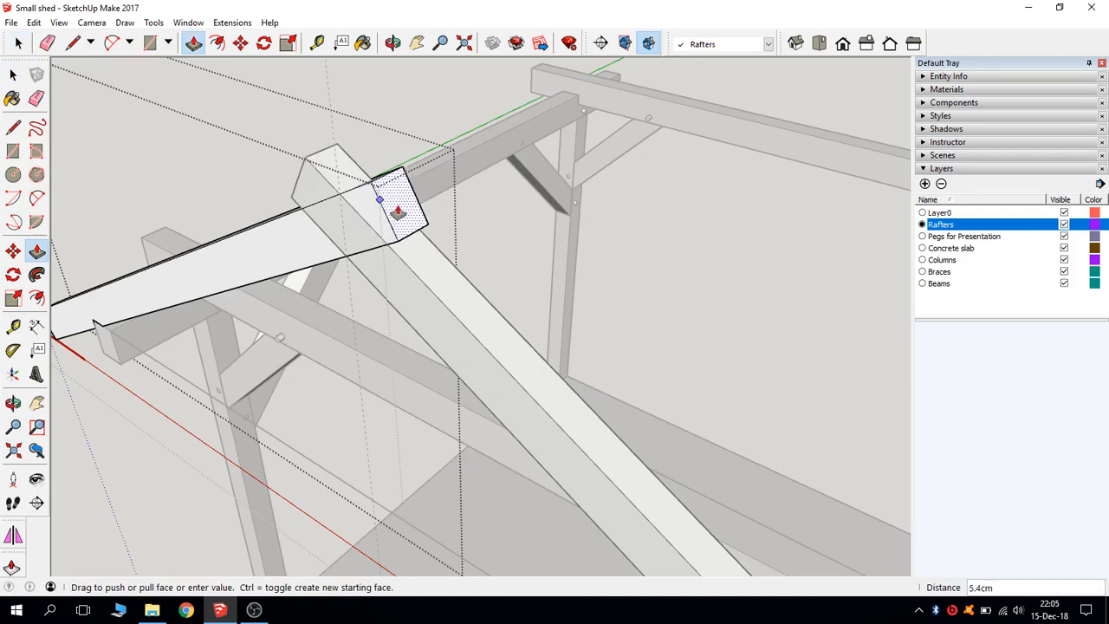
click(14, 75)
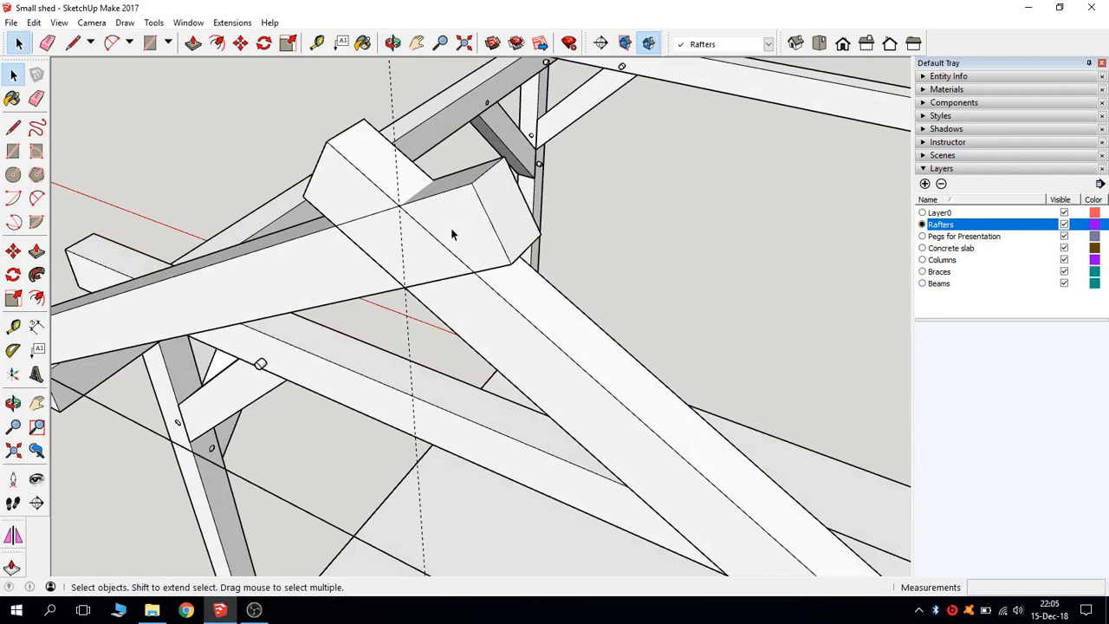
mouse_move(430, 236)
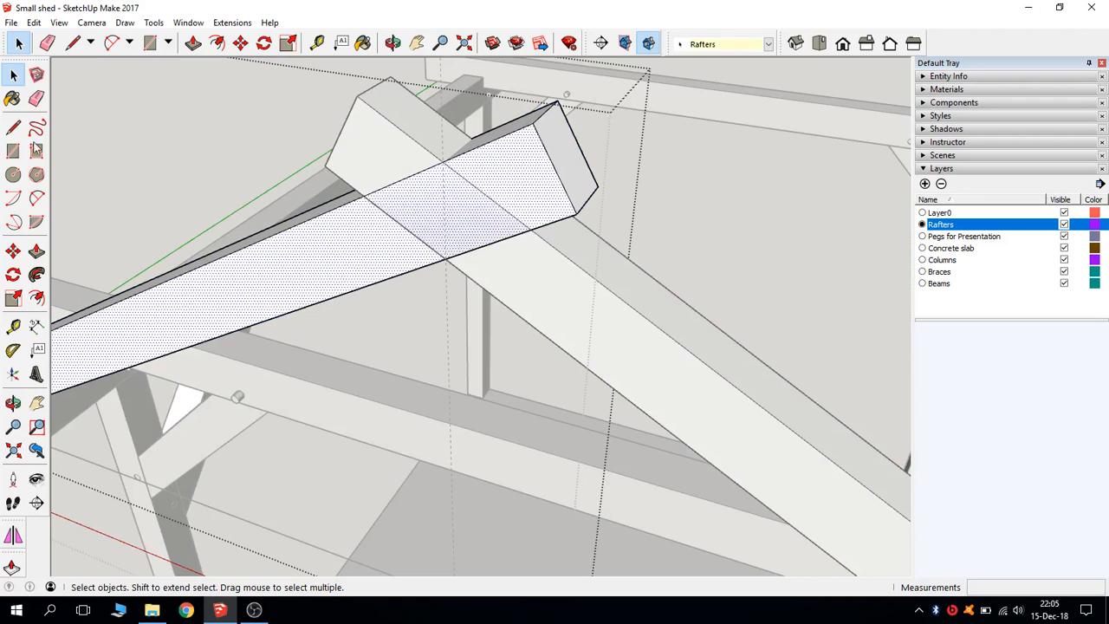
click(13, 128)
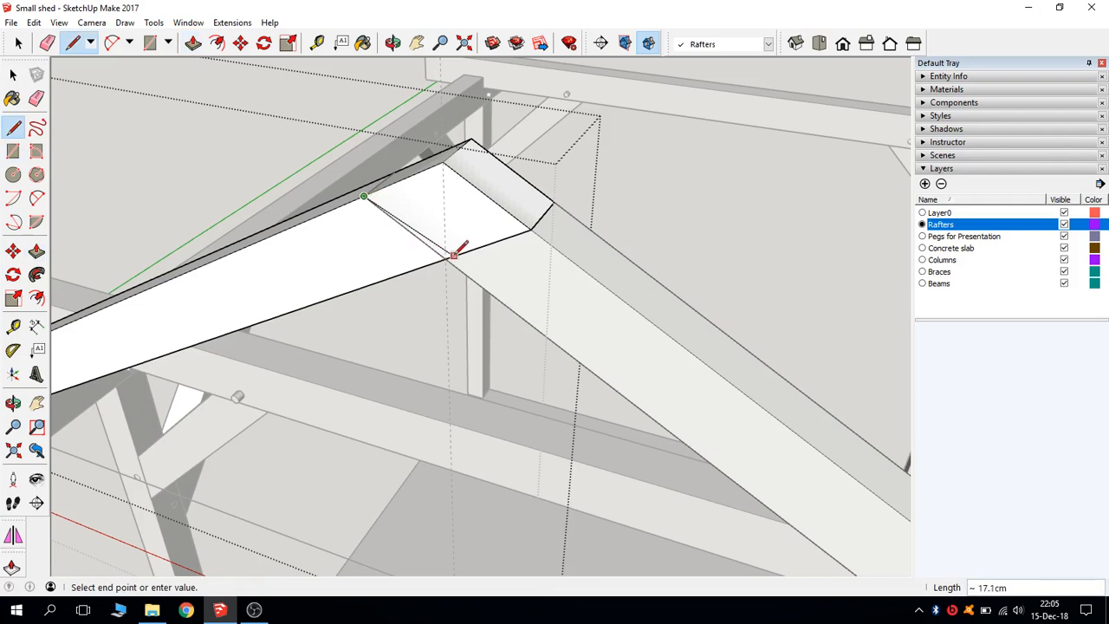
click(14, 252)
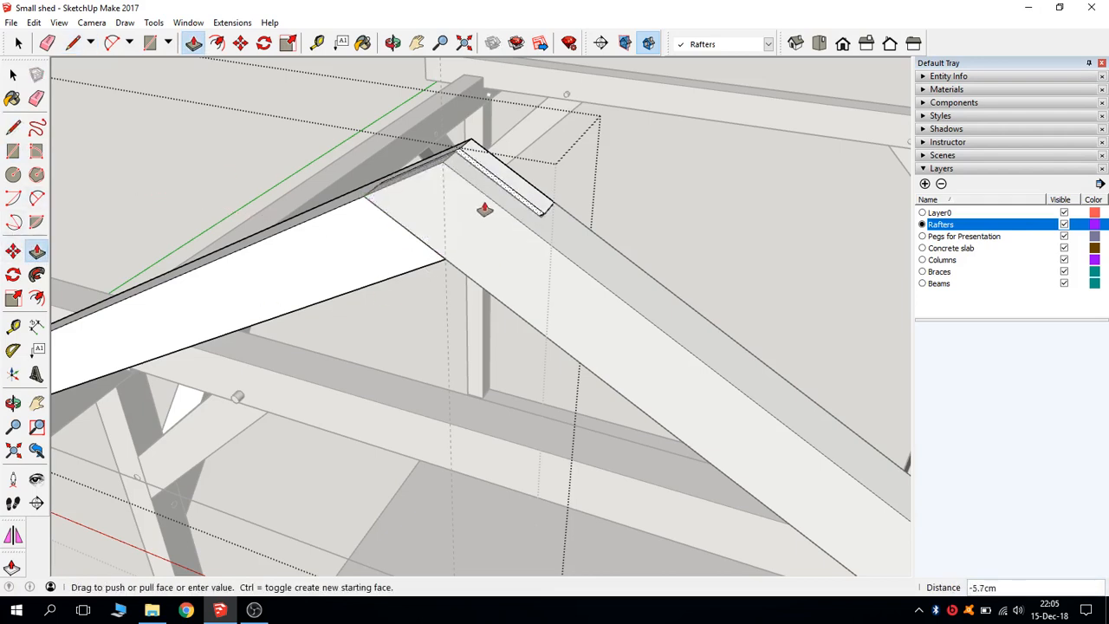
drag(485, 208, 517, 192)
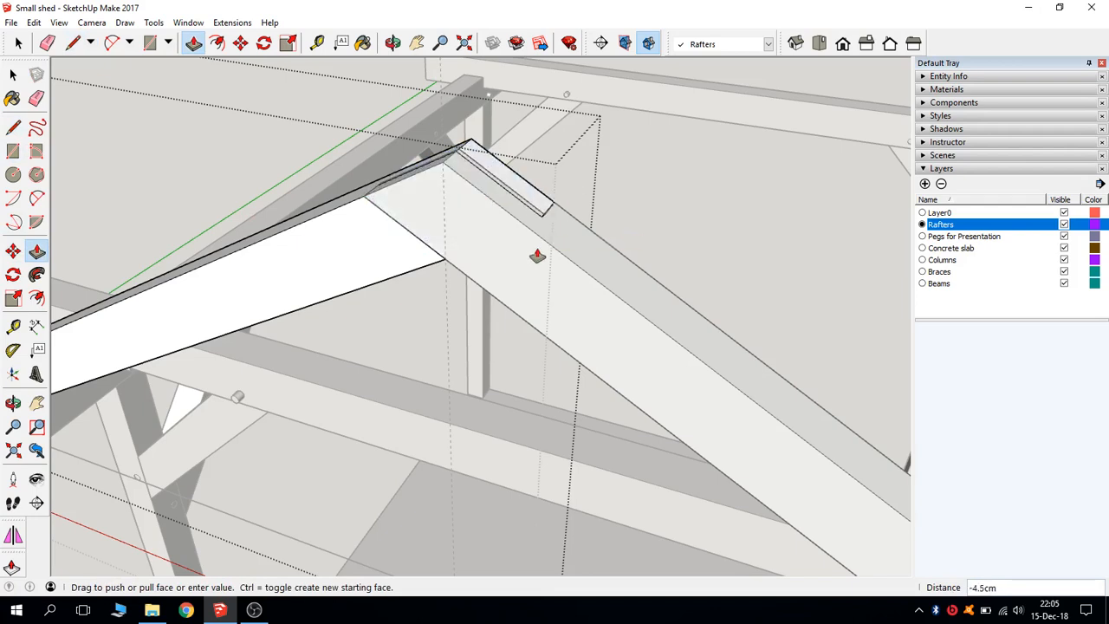
text(5)
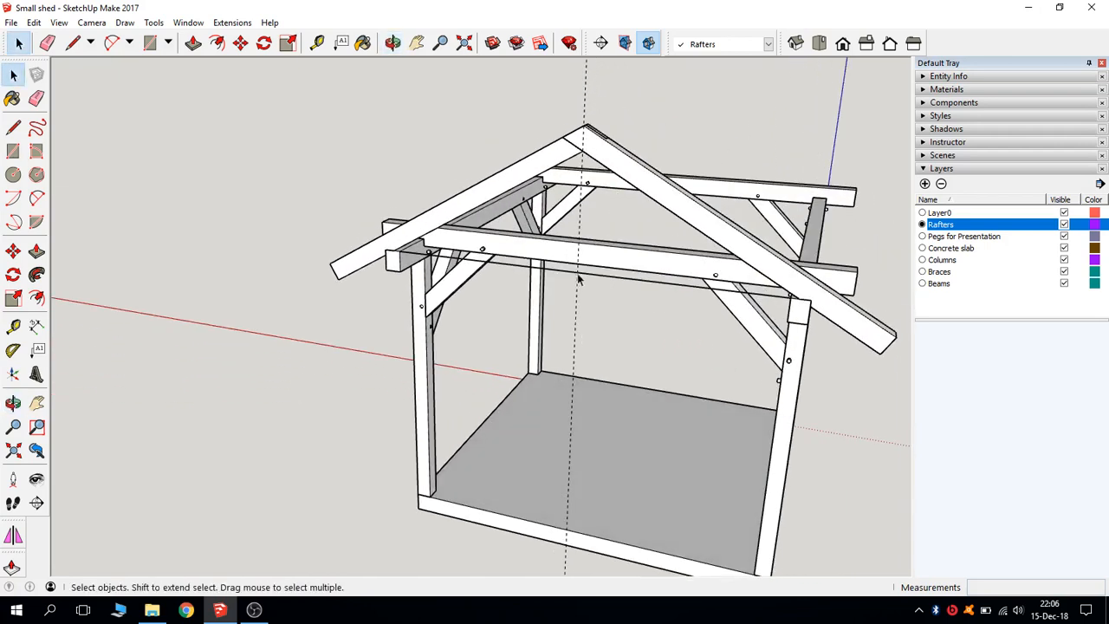
Draw the bird's-mouth seat line on the rafter where it bears on the wall plate
click(580, 277)
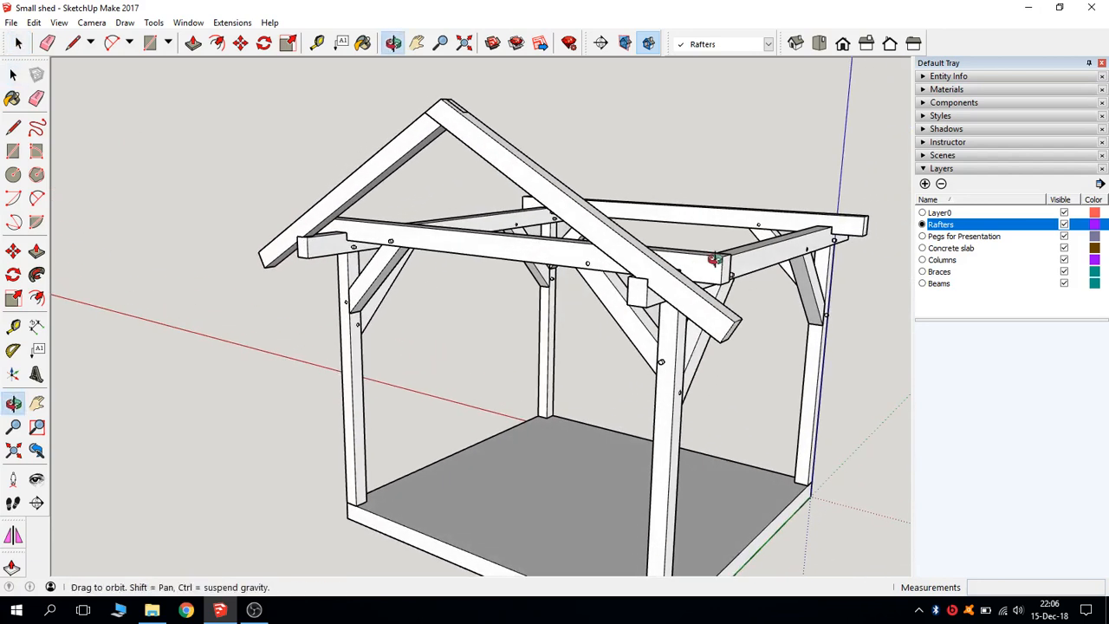
click(14, 251)
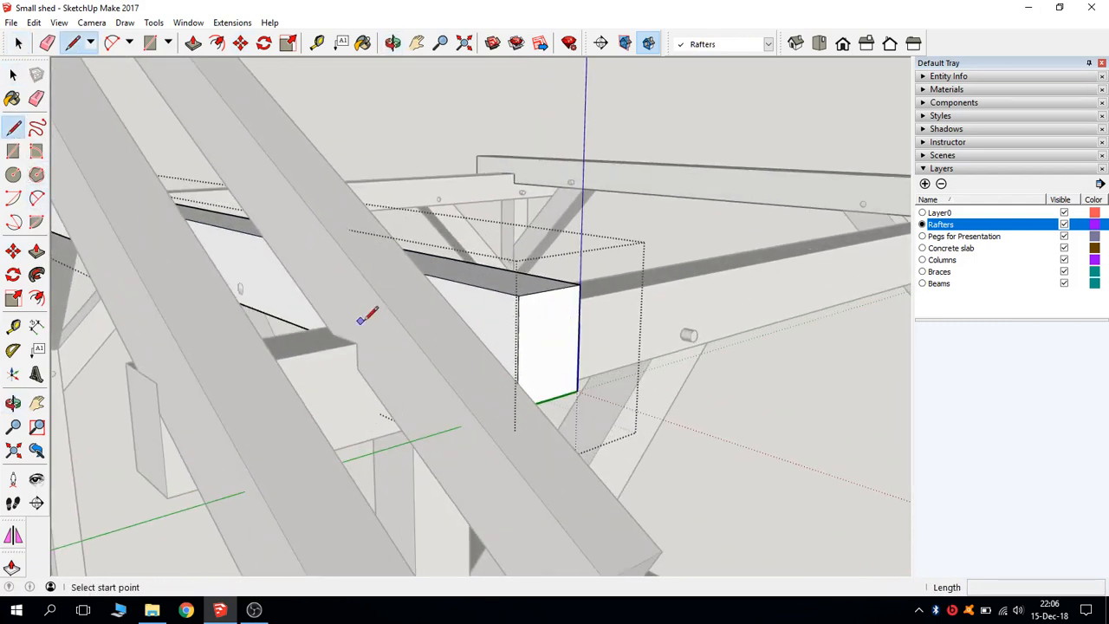
click(516, 383)
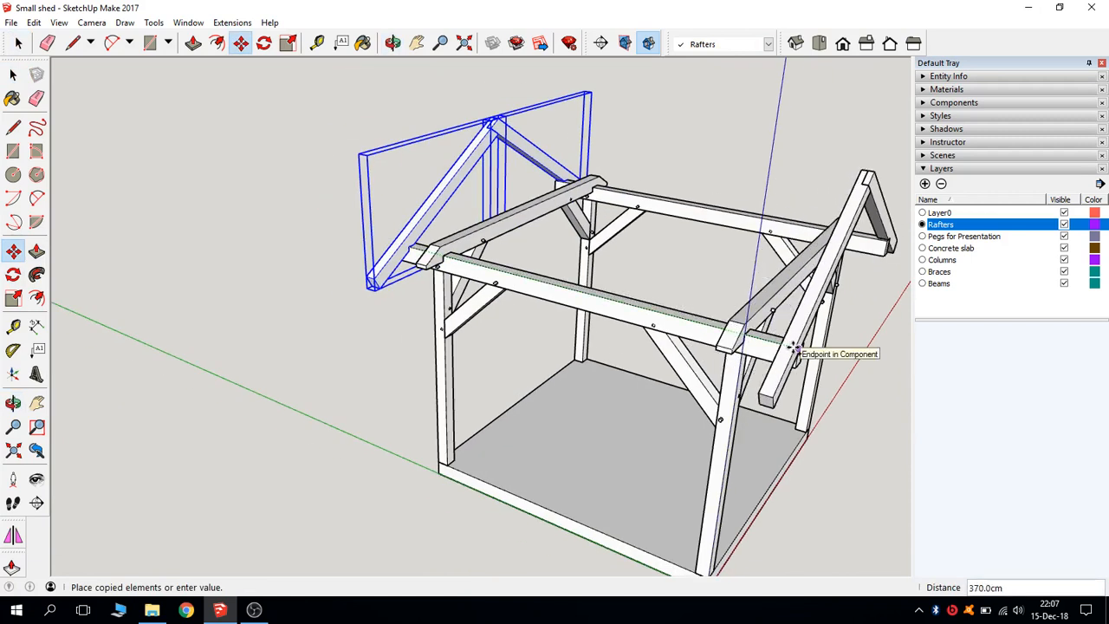
Copy the rafter pair 370 cm to the far gable and divide it with /7, inspecting the array
click(790, 346)
text(7)
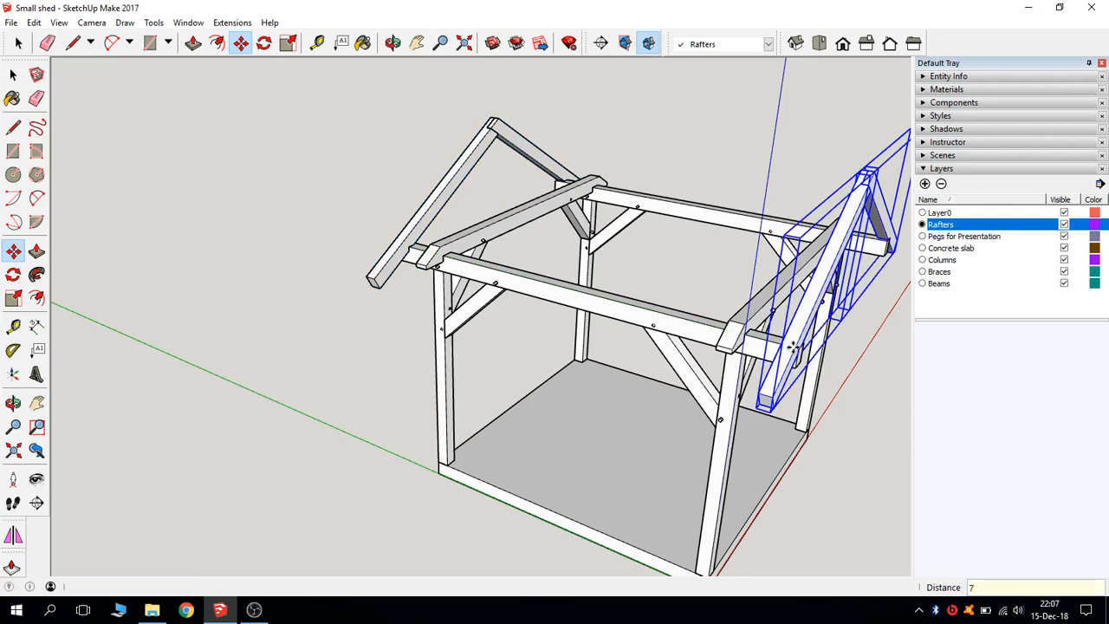
text(/)
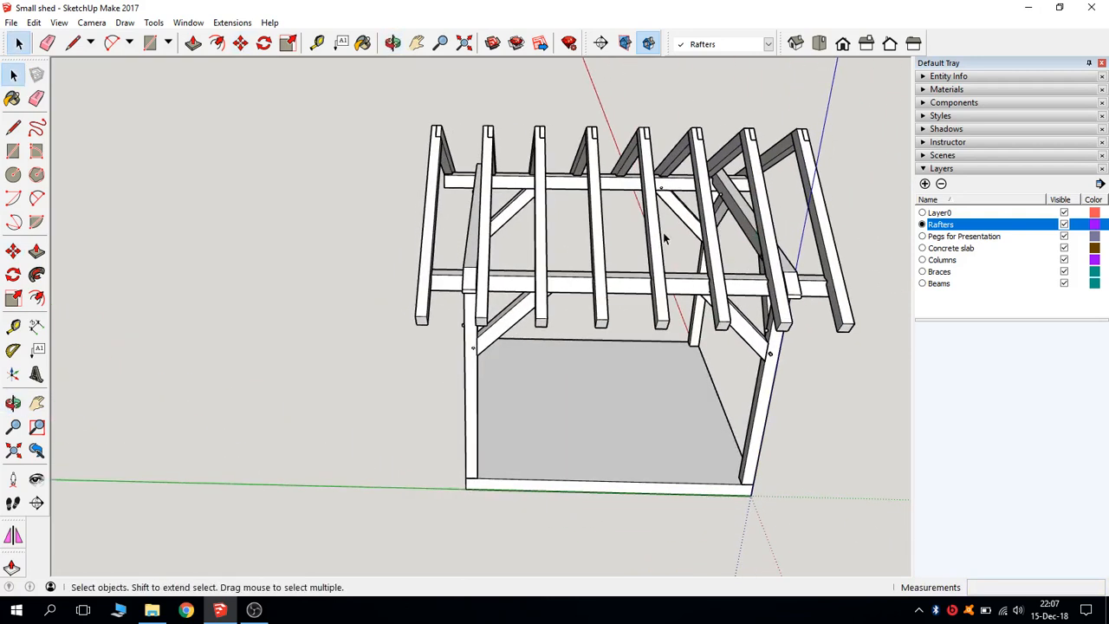
drag(667, 239, 627, 234)
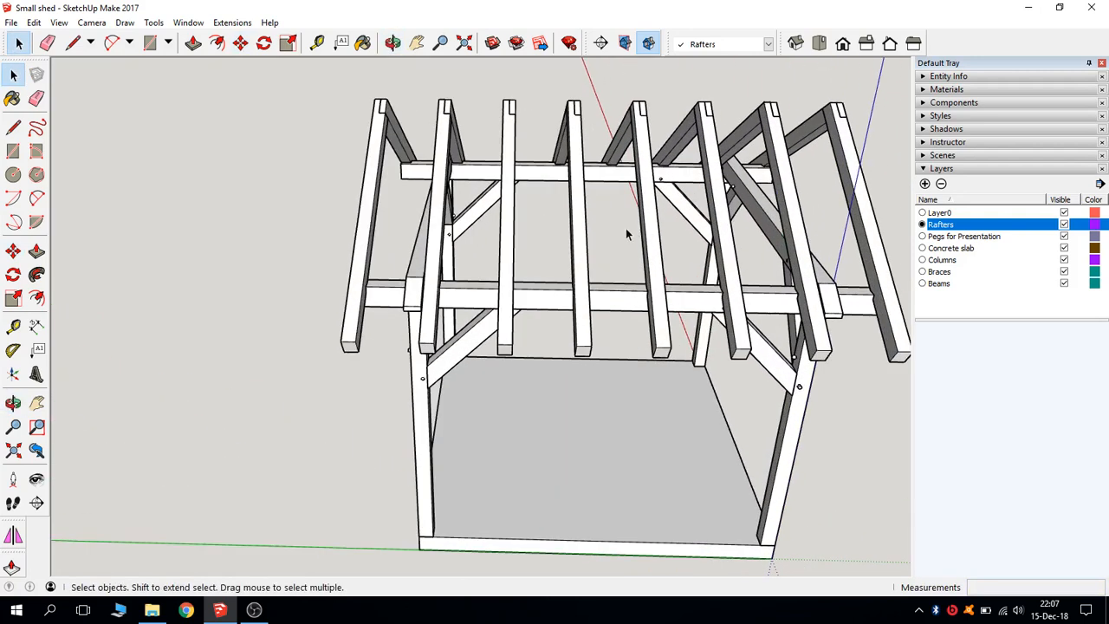
drag(627, 234, 528, 211)
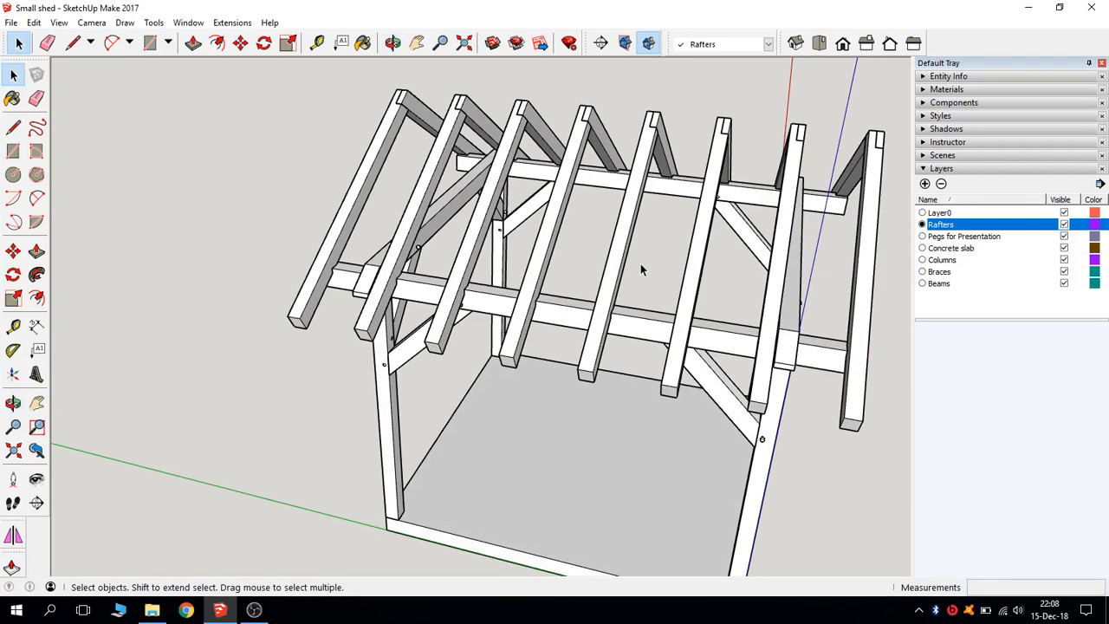
drag(641, 269, 607, 256)
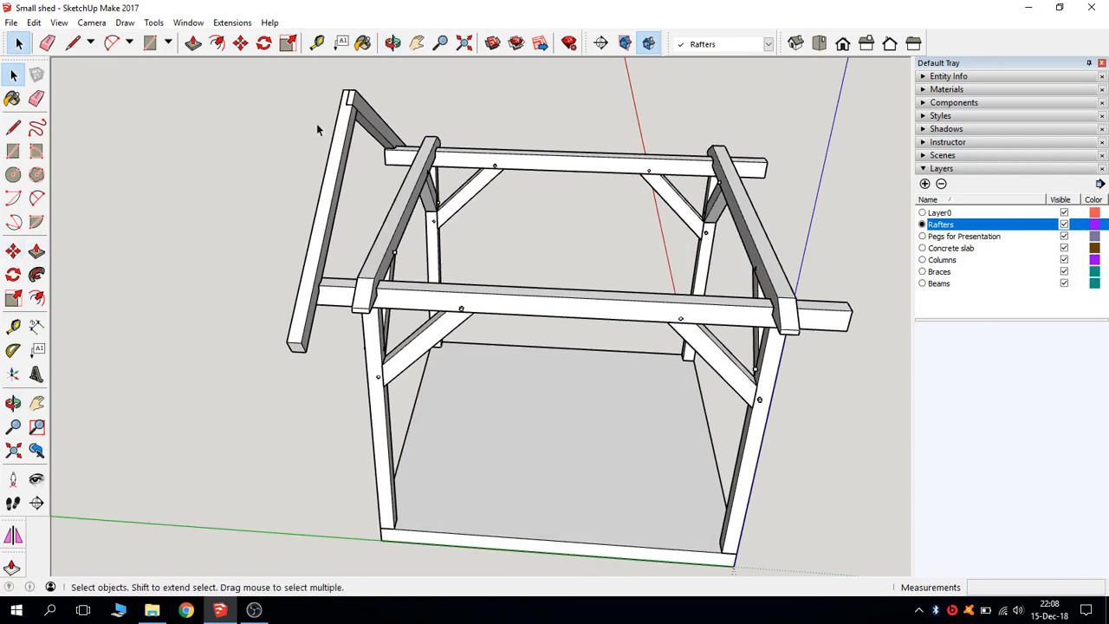
Undo the rafter array to redo the copy with a new division count
click(14, 251)
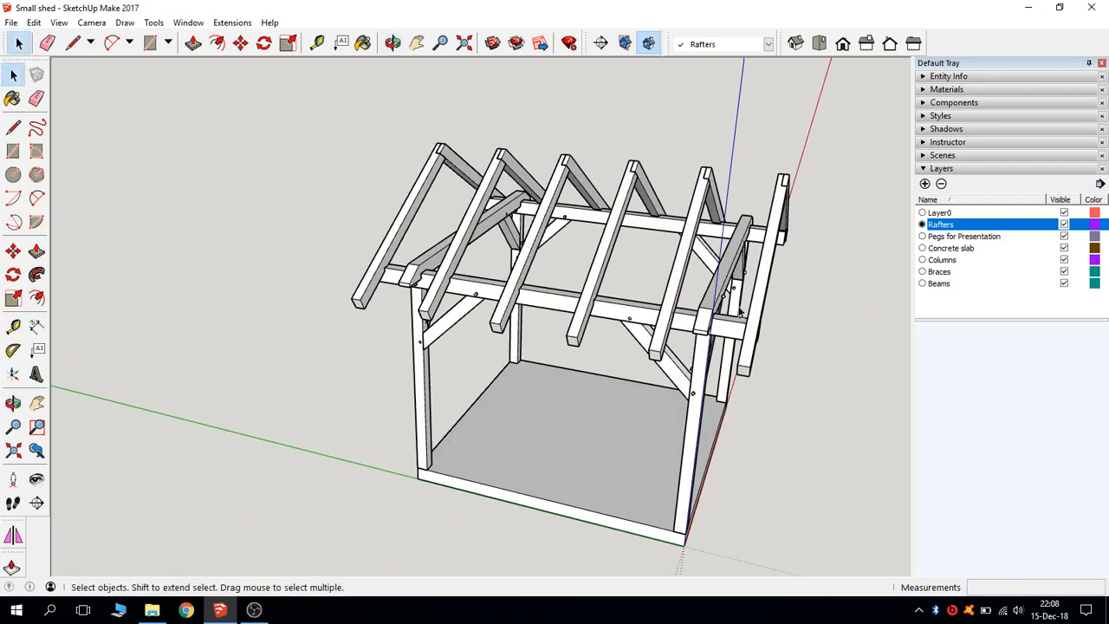
mouse_move(707, 329)
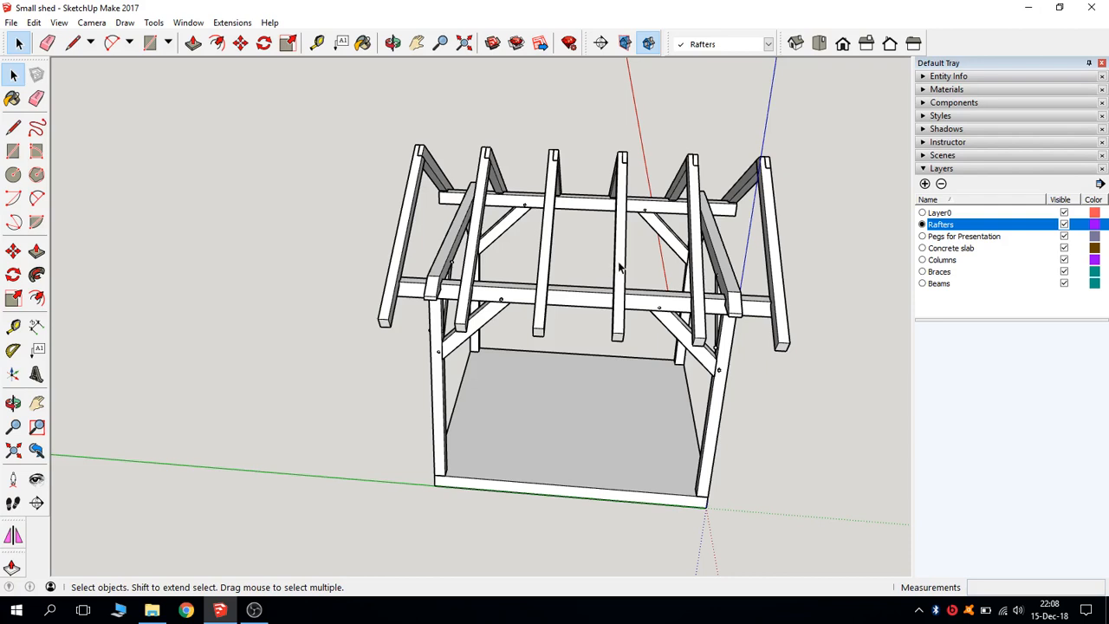
mouse_move(37, 325)
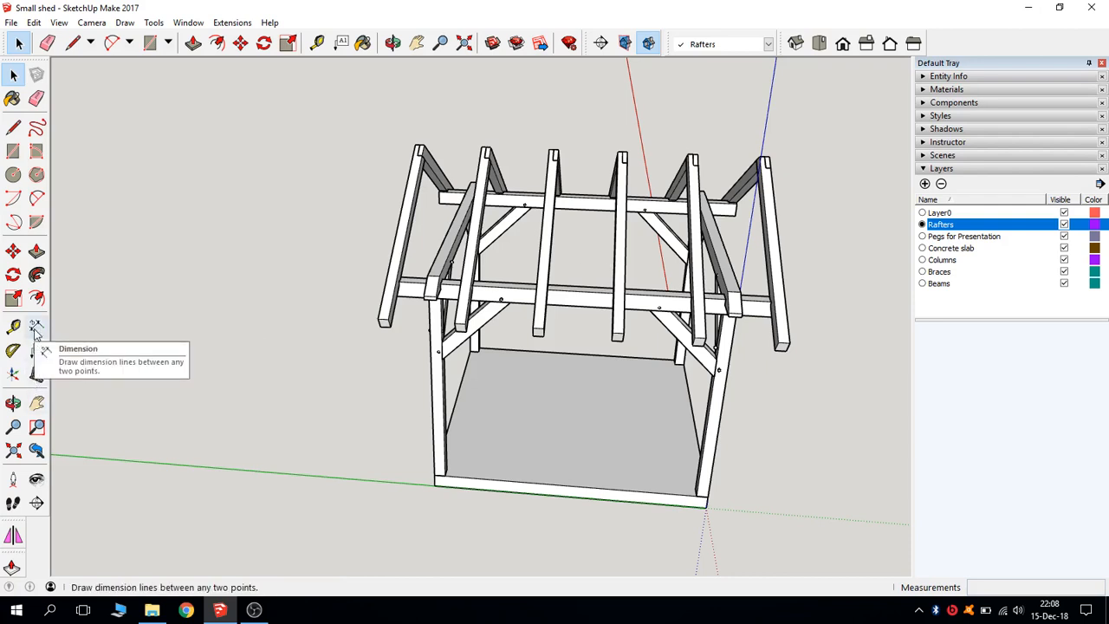
mouse_move(14, 328)
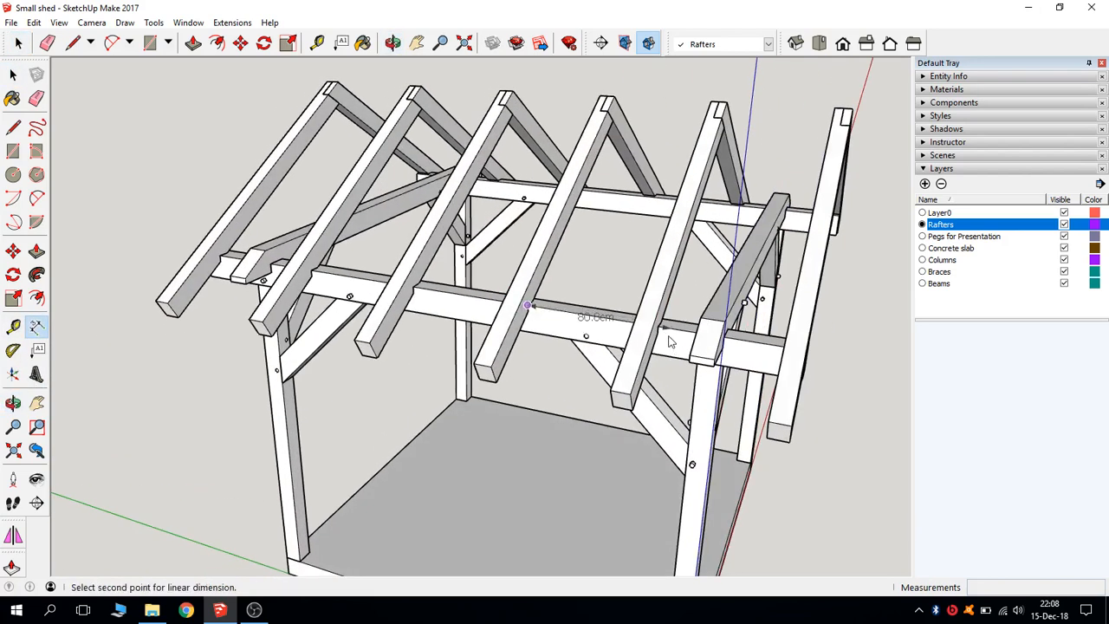
mouse_move(659, 332)
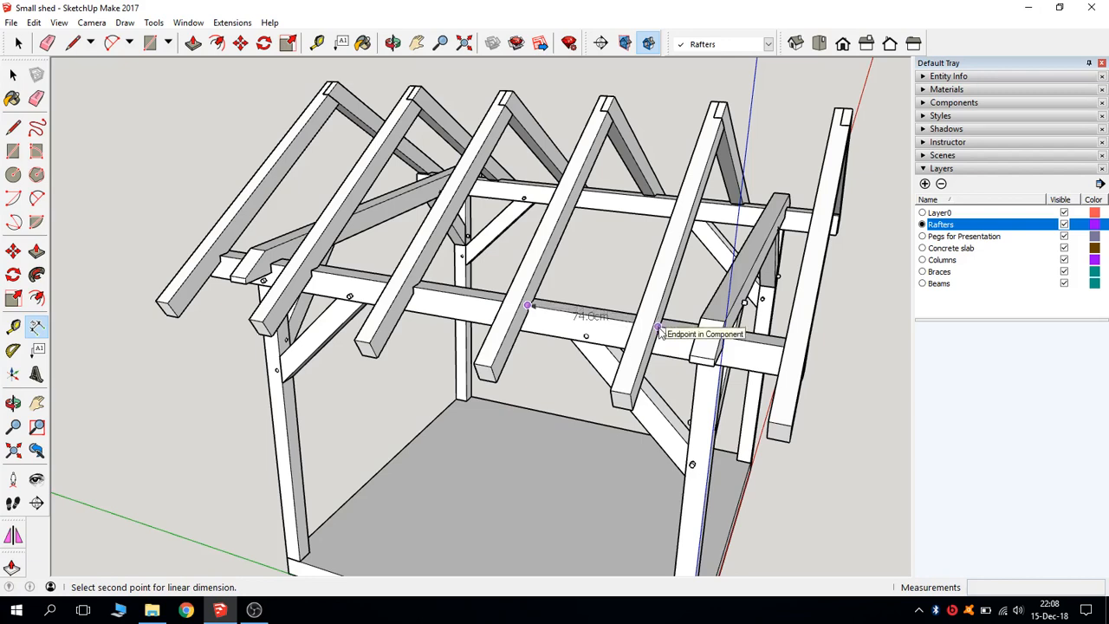